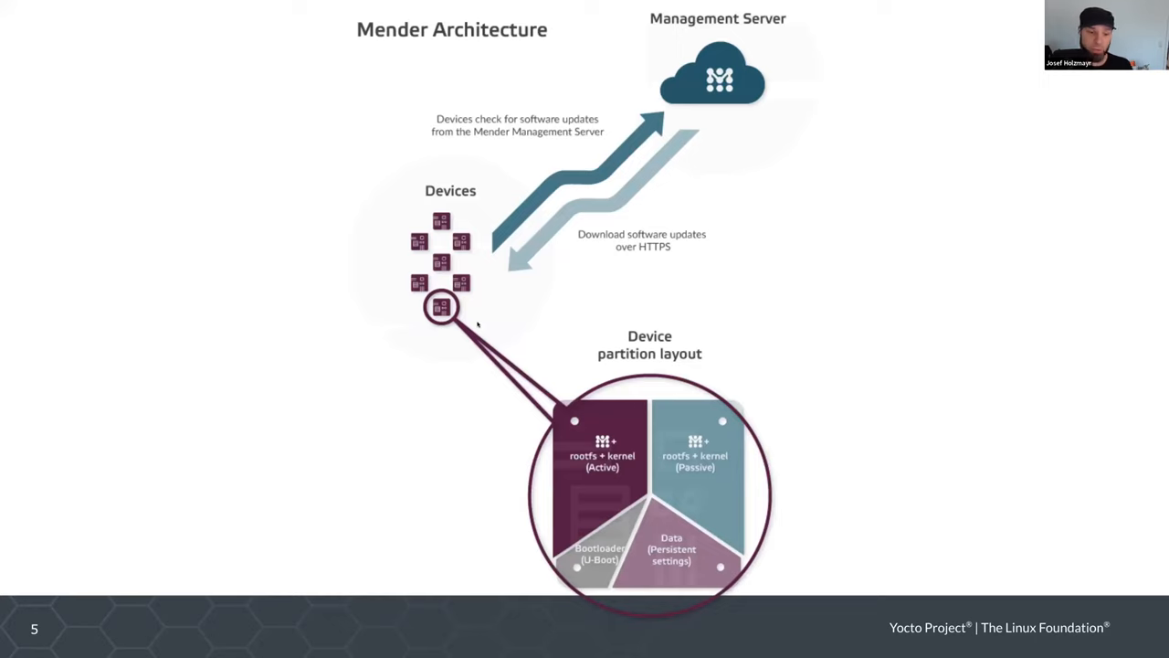
mouse_move(518, 314)
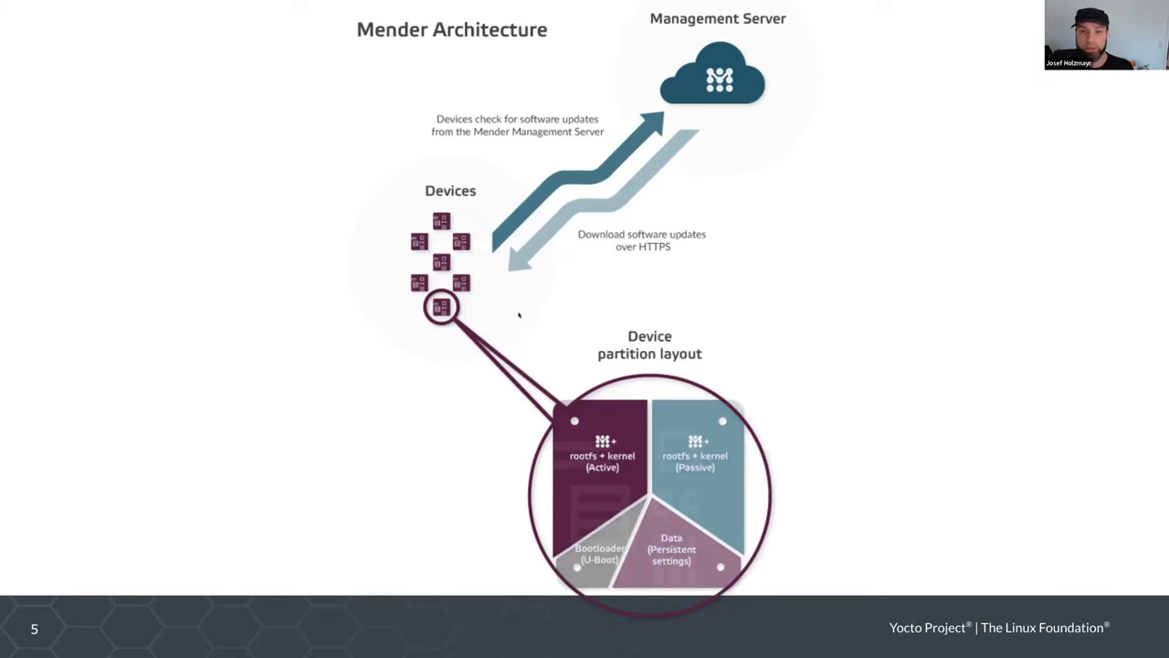
mouse_move(533, 322)
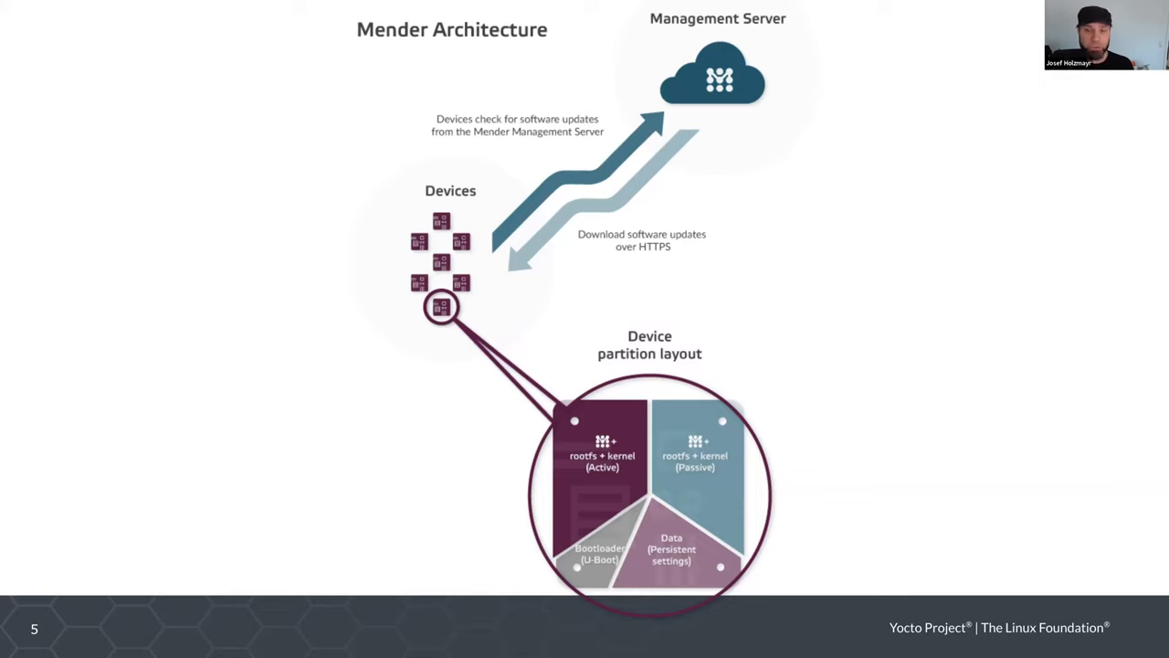
mouse_move(515, 337)
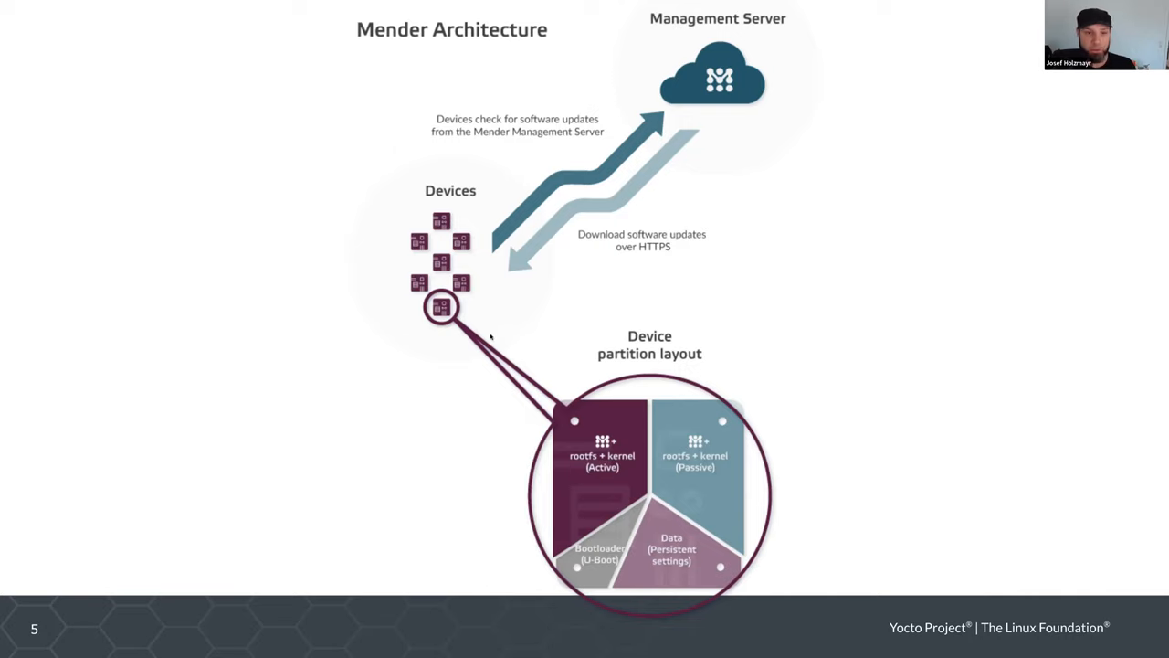
mouse_move(504, 332)
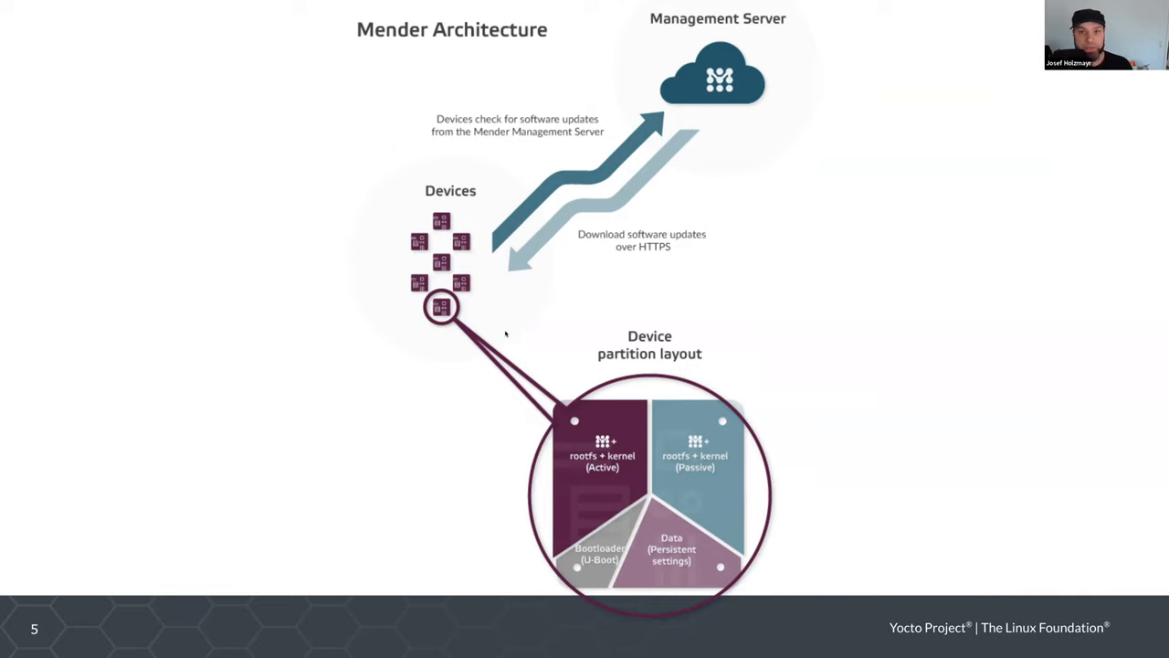
mouse_move(479, 314)
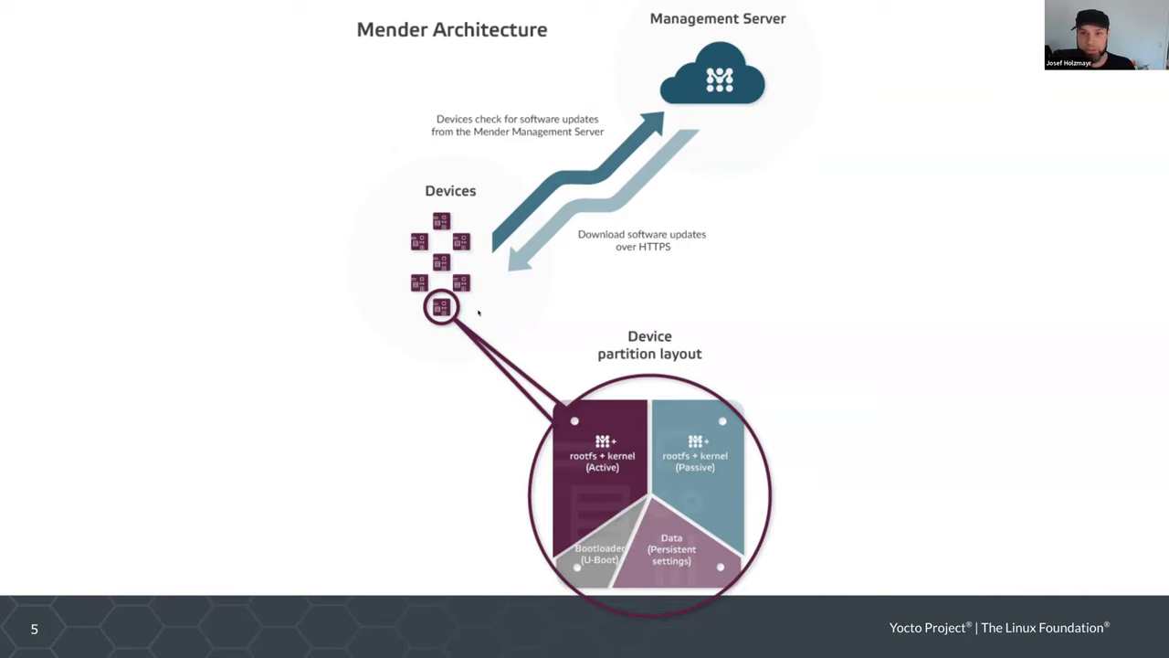
mouse_move(548, 325)
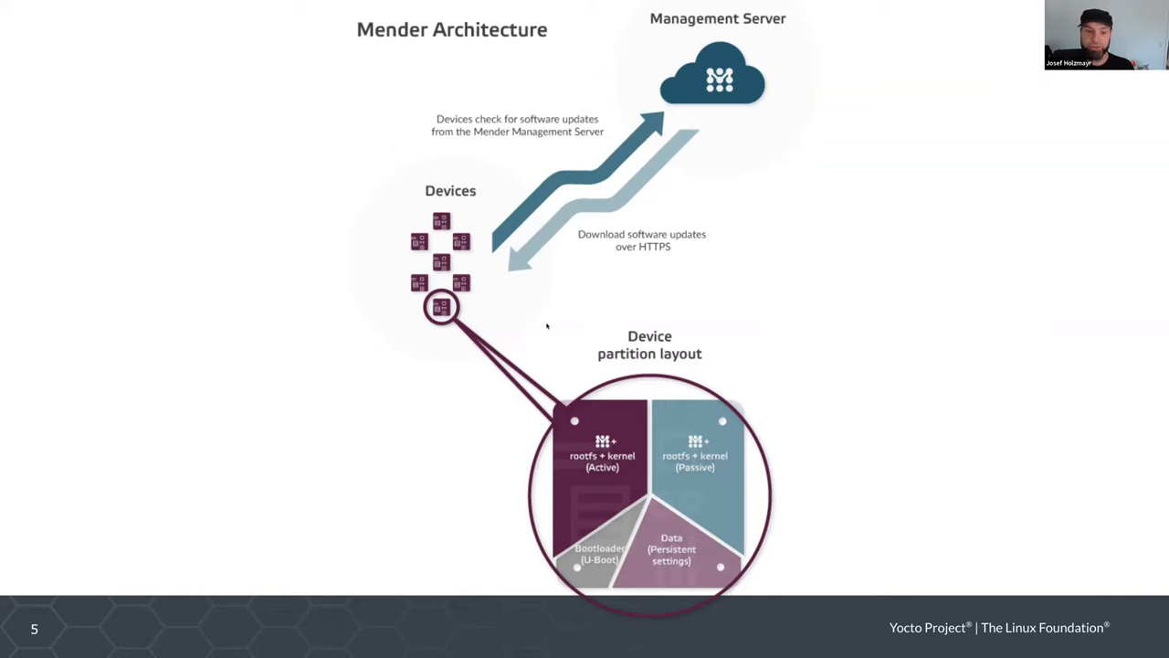
mouse_move(520, 230)
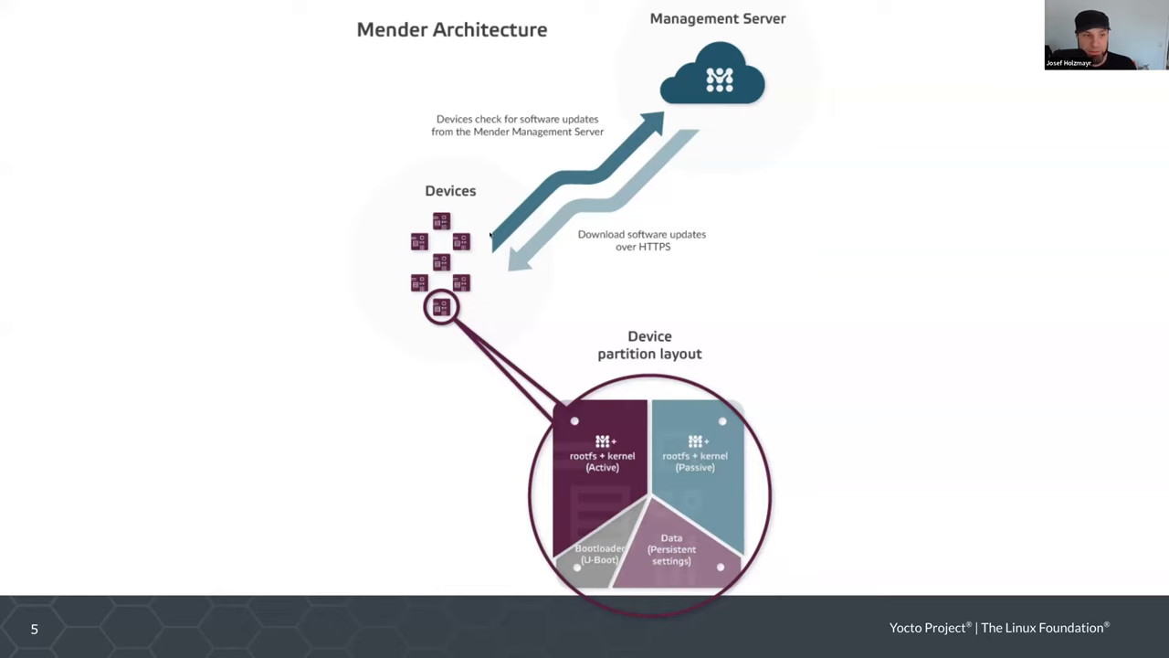
mouse_move(489, 332)
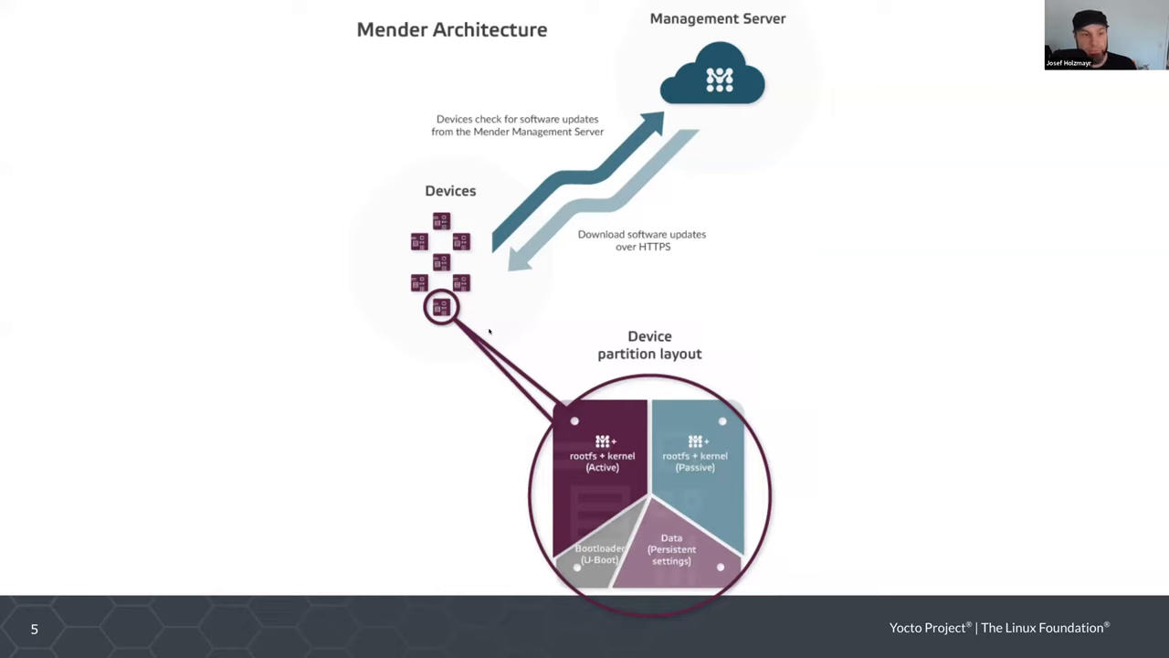
mouse_move(697, 384)
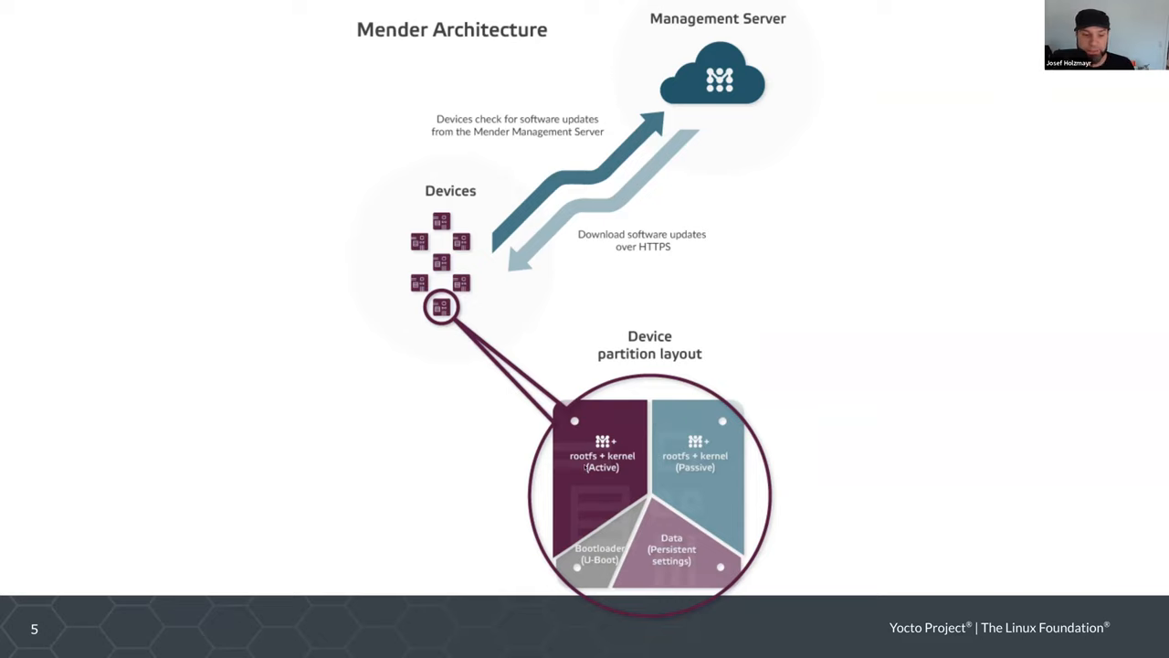
mouse_move(526, 466)
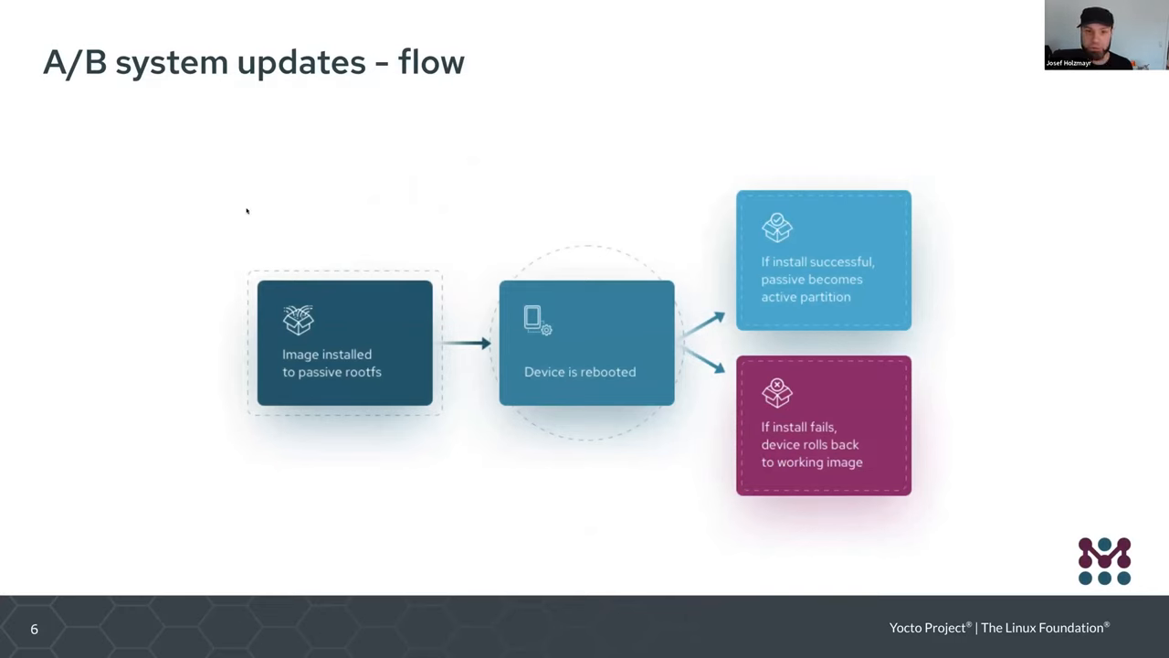
mouse_move(280, 197)
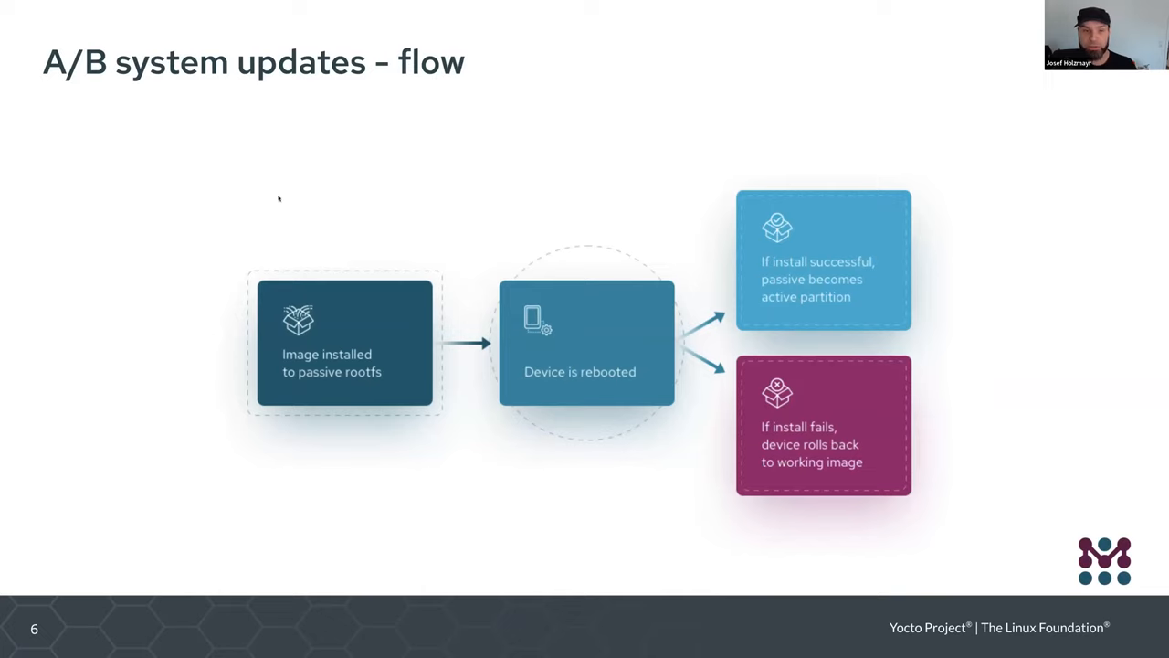
mouse_move(306, 190)
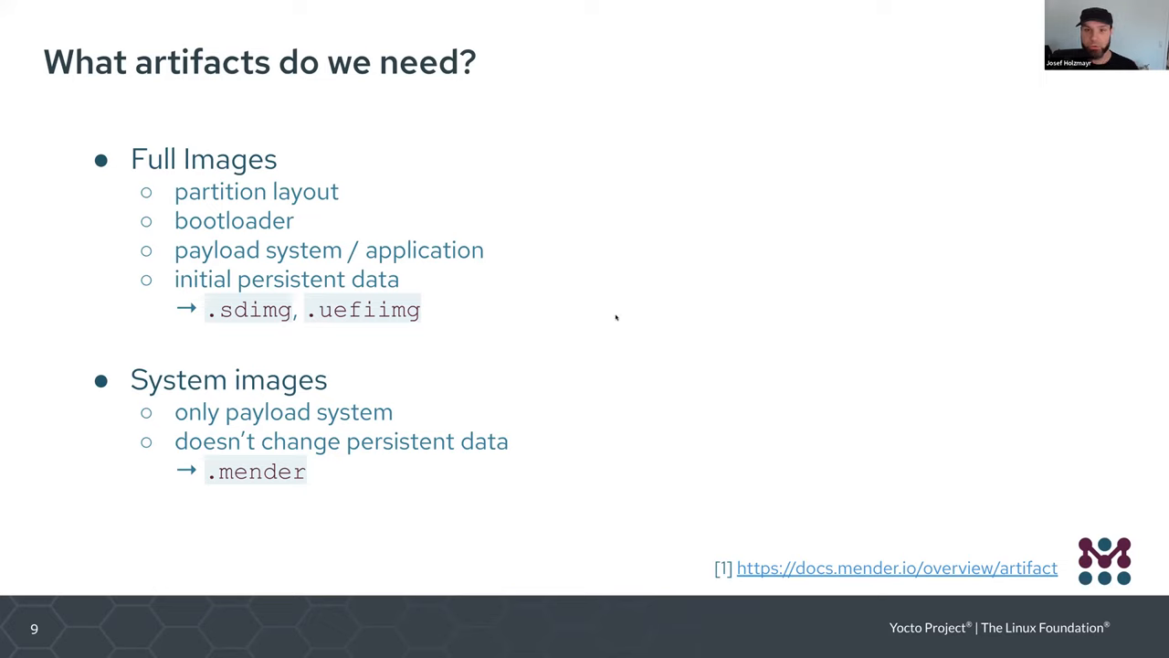
mouse_move(106, 226)
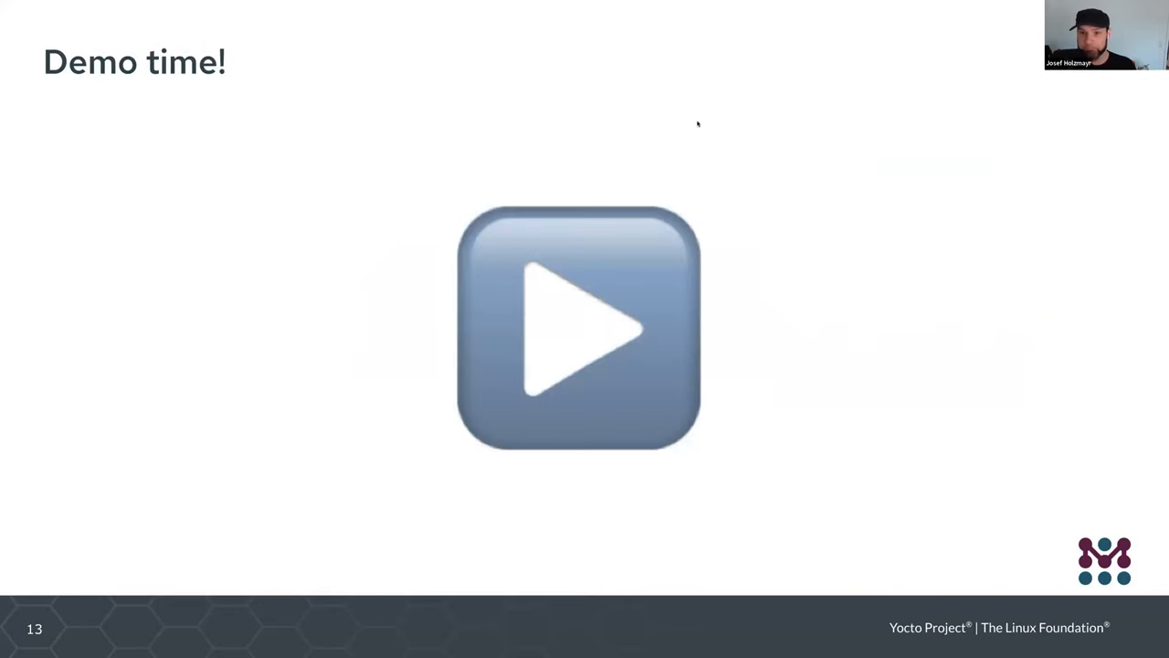
mouse_move(785, 146)
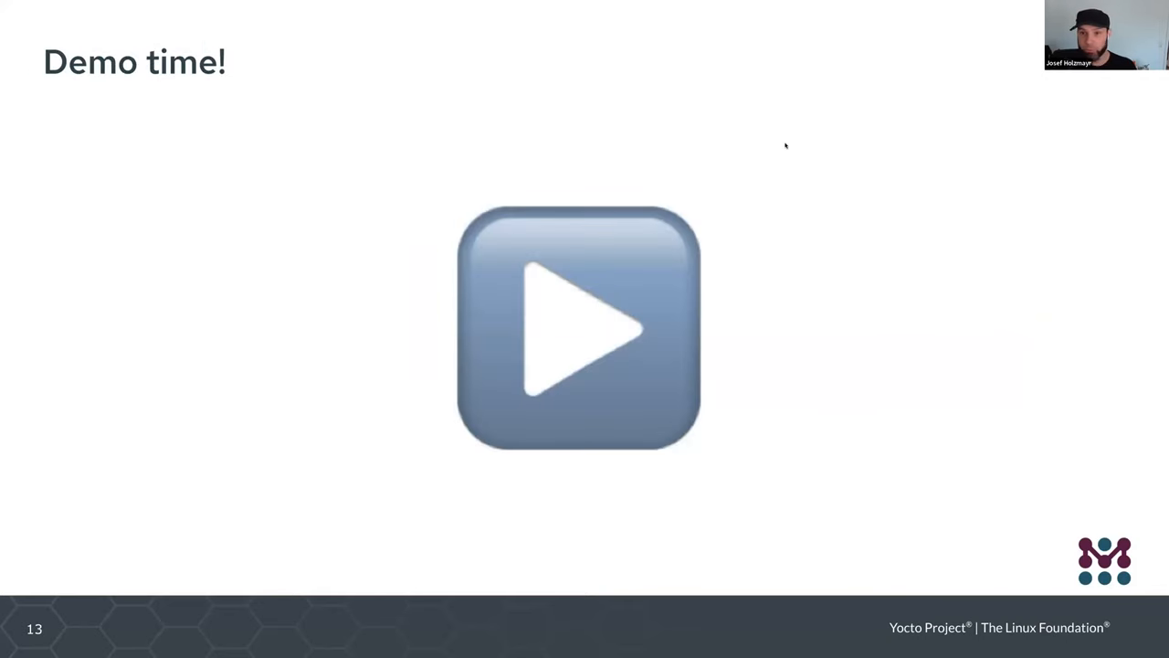
mouse_move(745, 205)
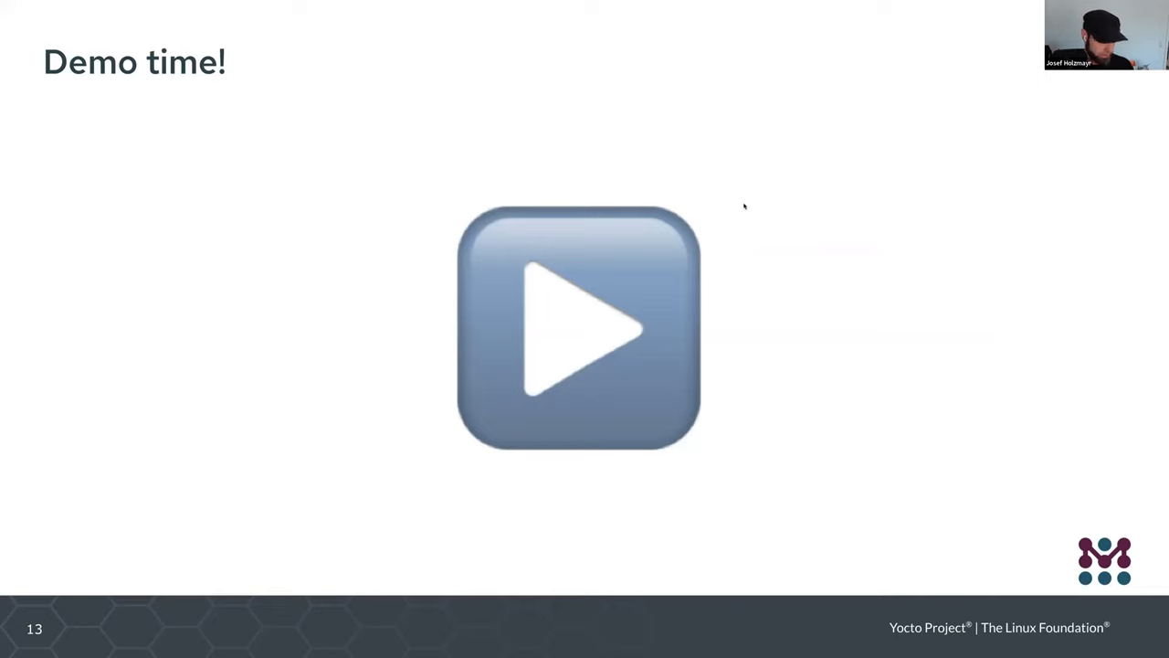
mouse_move(777, 214)
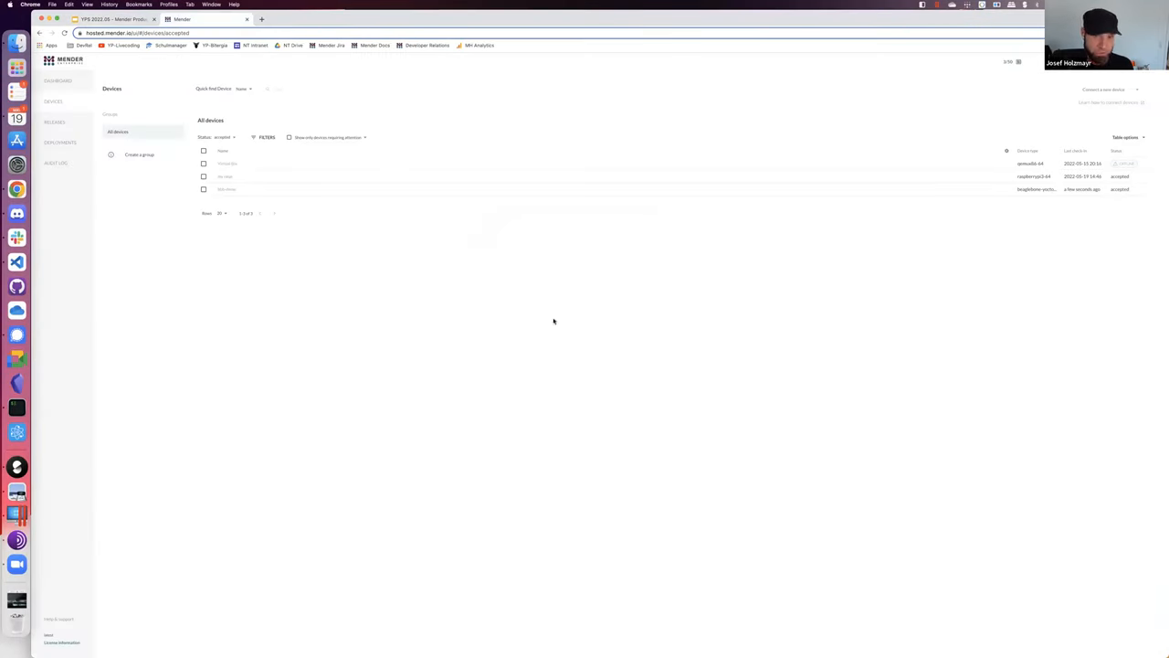
mouse_move(588, 354)
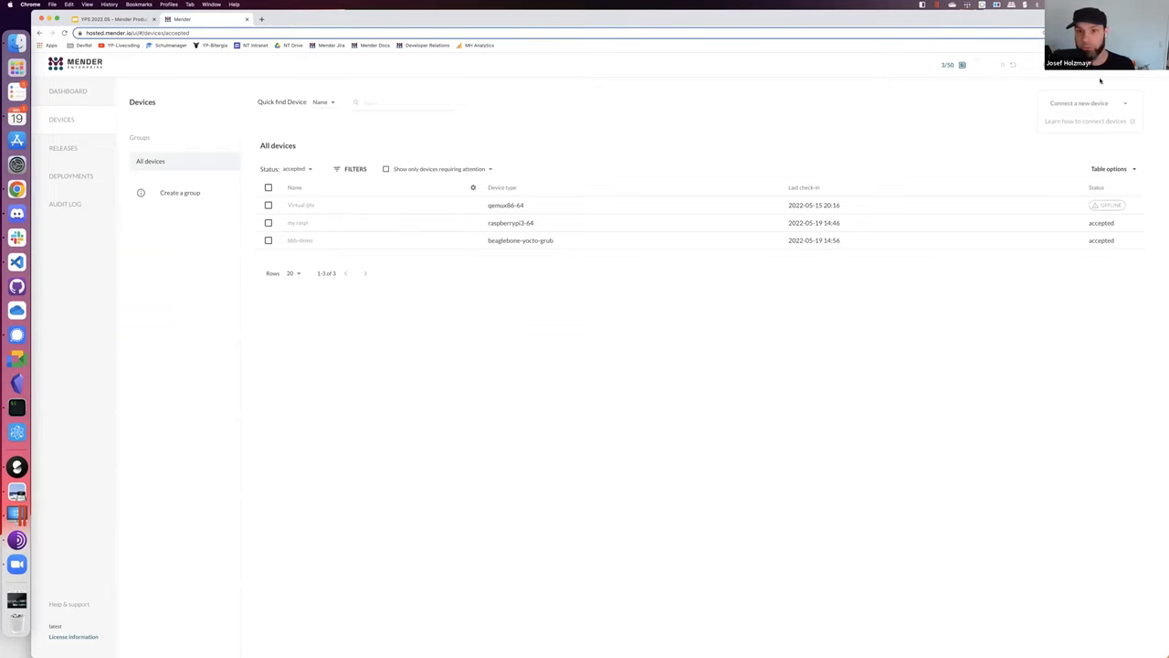
mouse_move(687, 357)
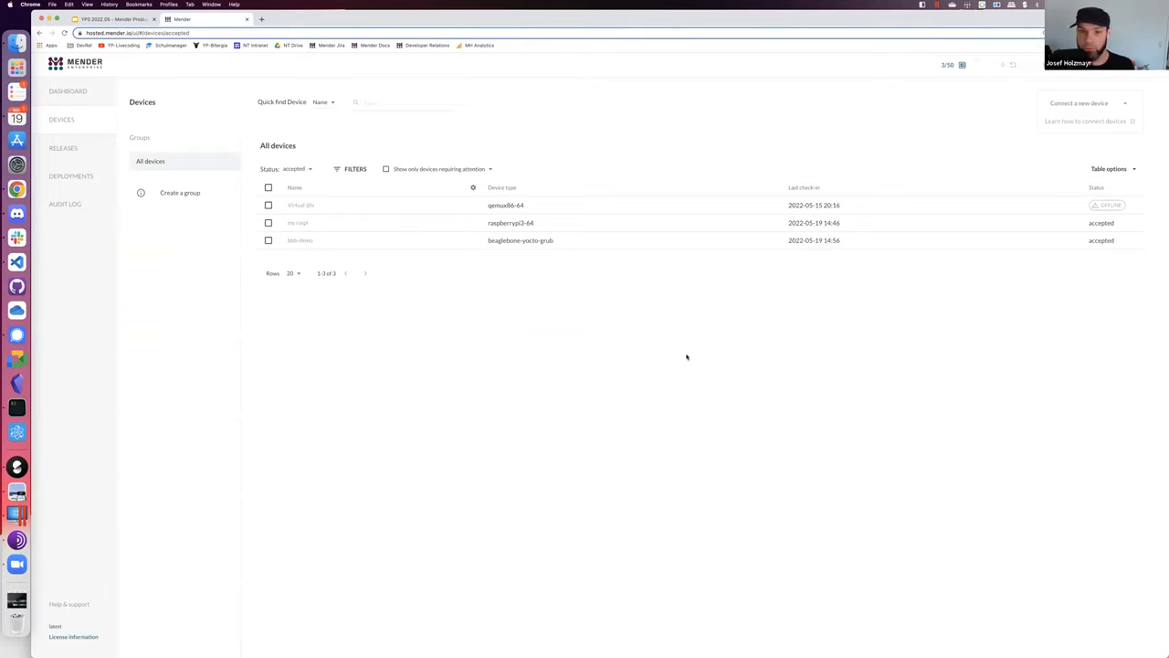
mouse_move(198, 314)
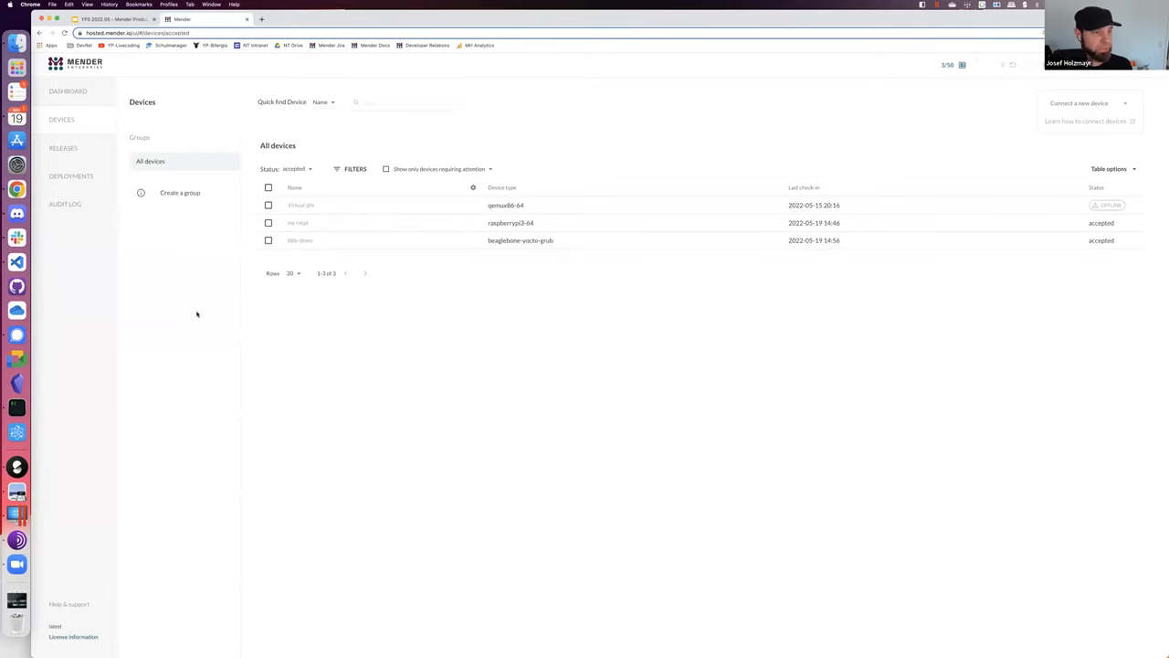
mouse_move(383, 439)
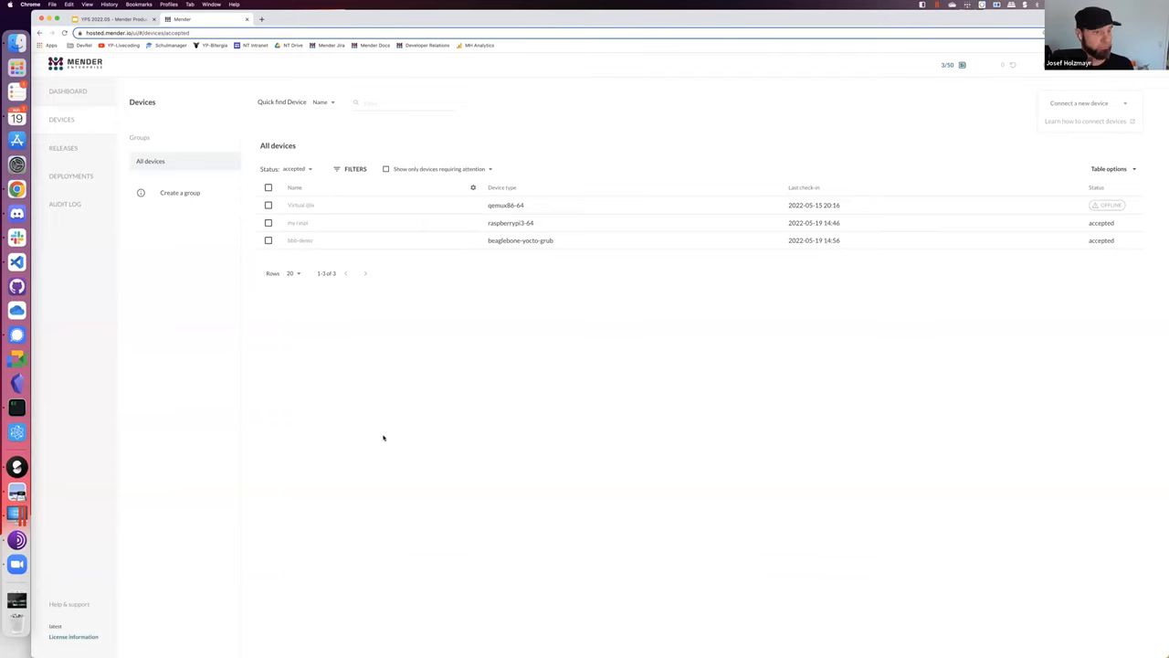
Show the dashboard with 3 accepted devices, none pending and 5 completed deployments
left_click(67, 91)
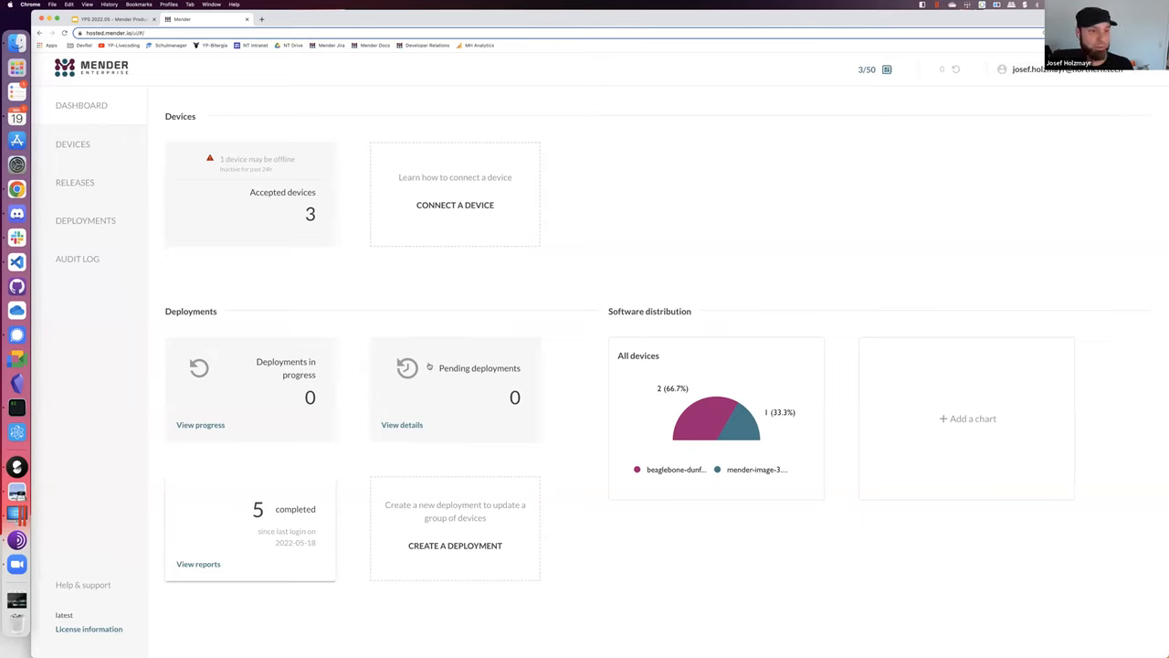
mouse_move(183, 248)
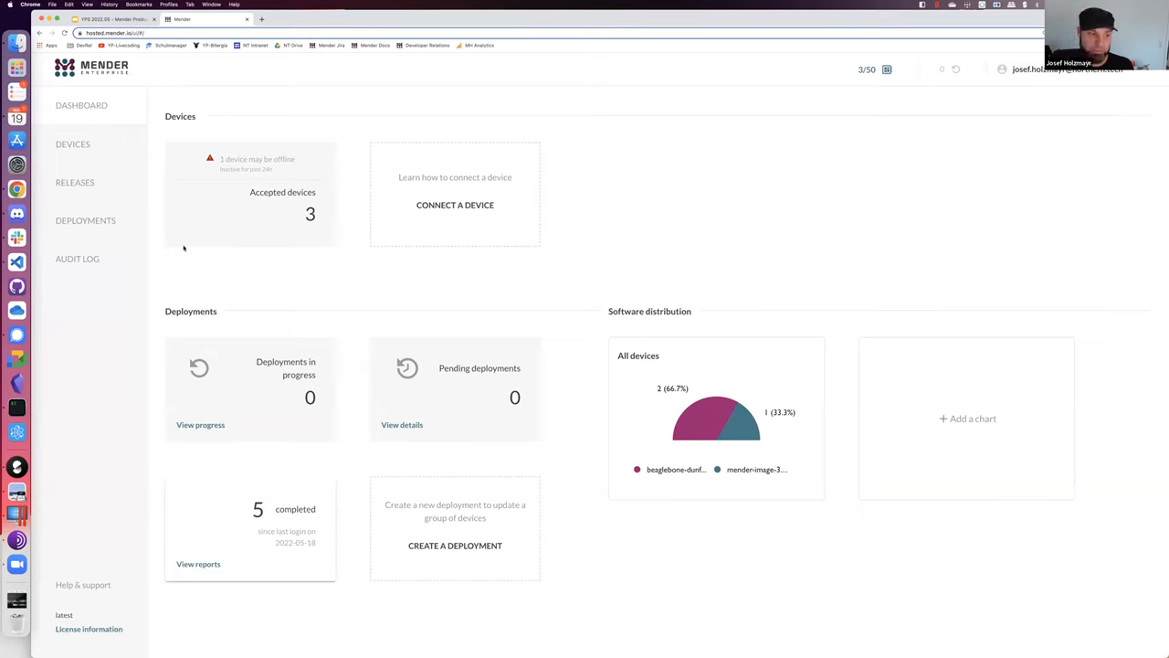
mouse_move(687, 304)
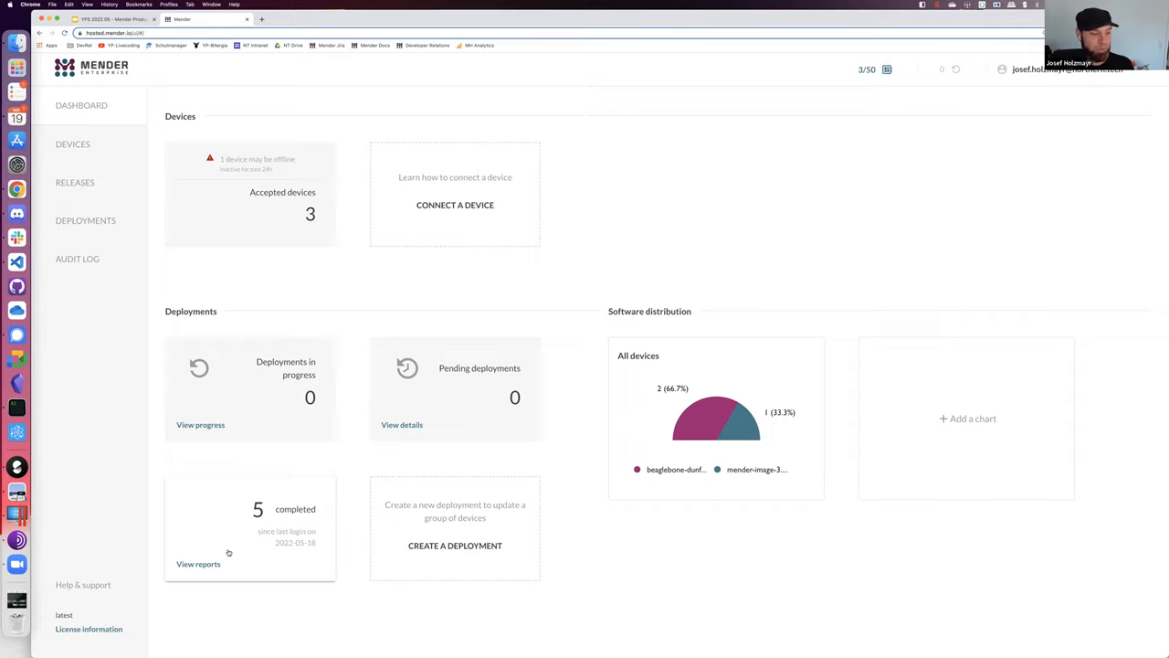
View the finished deployments report listing the beaglebone-kirkstone rollout to 3 devices
left_click(198, 563)
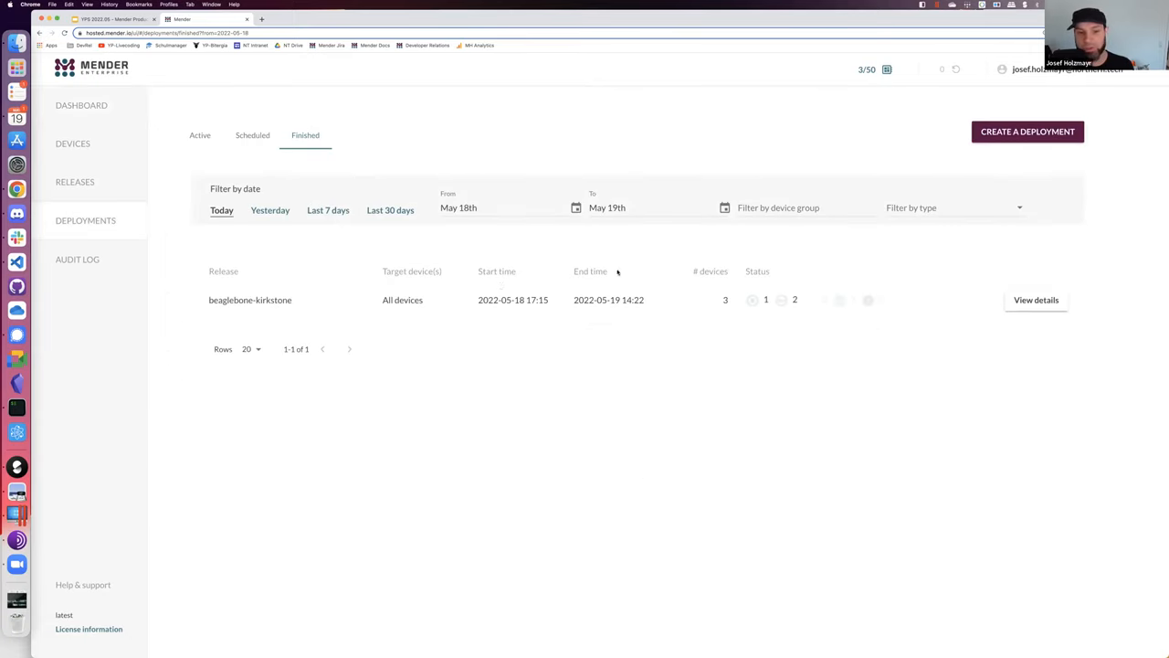
mouse_move(340, 267)
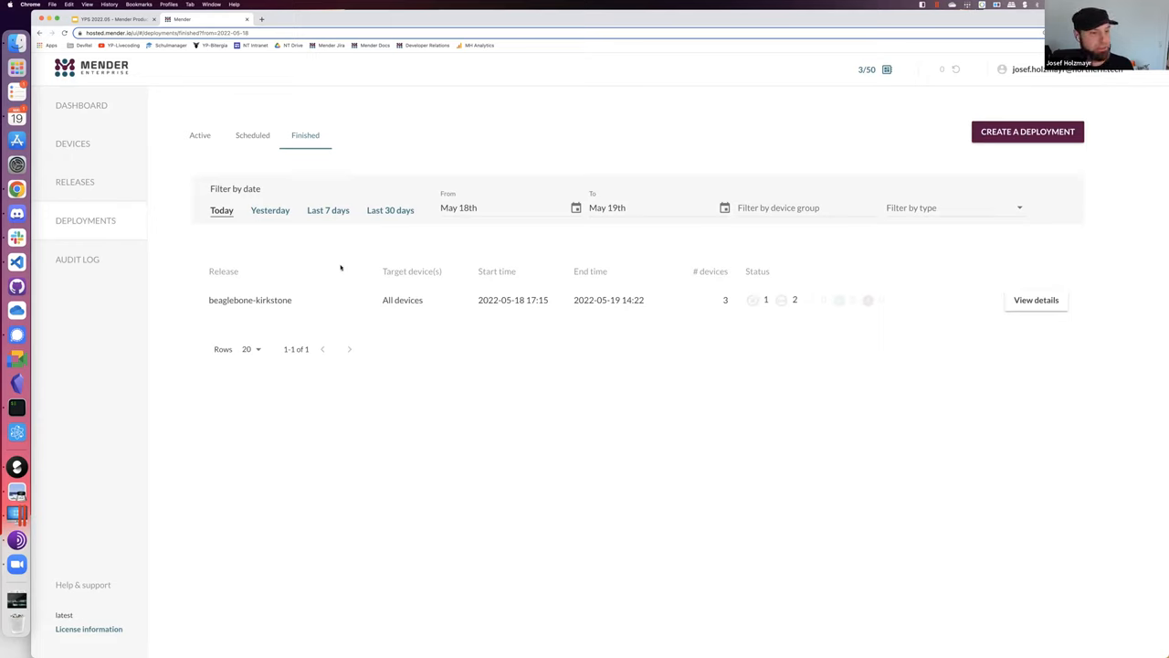
mouse_move(859, 332)
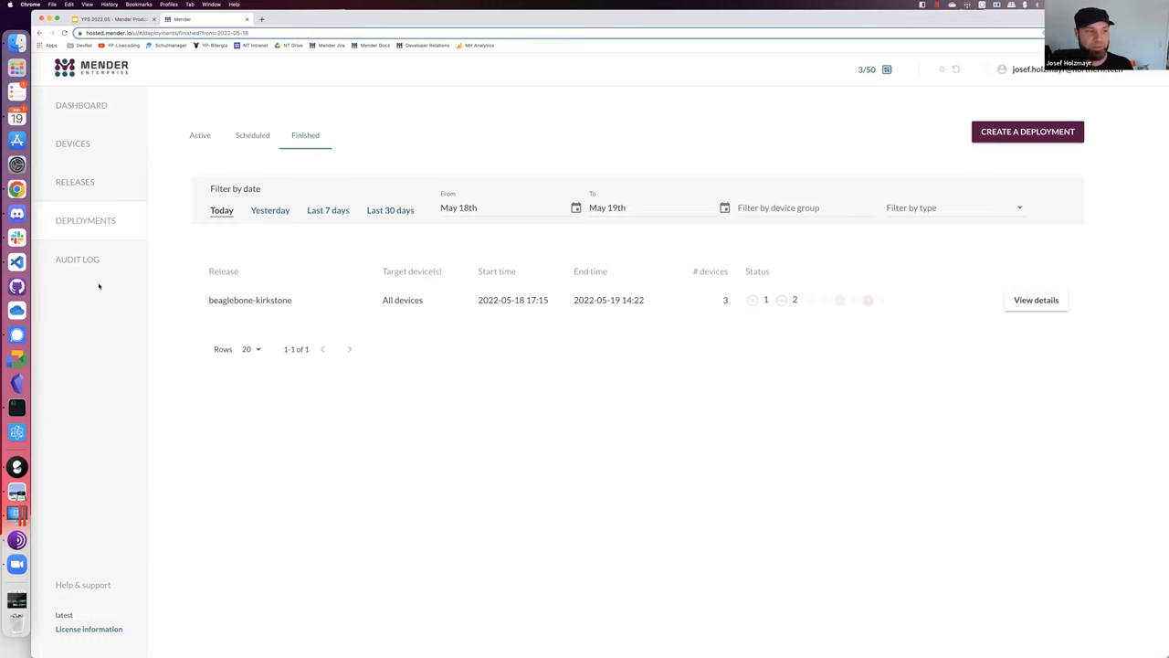
Start a deployment from the beaglebone-dunfell-minimal release on the Releases page
left_click(75, 182)
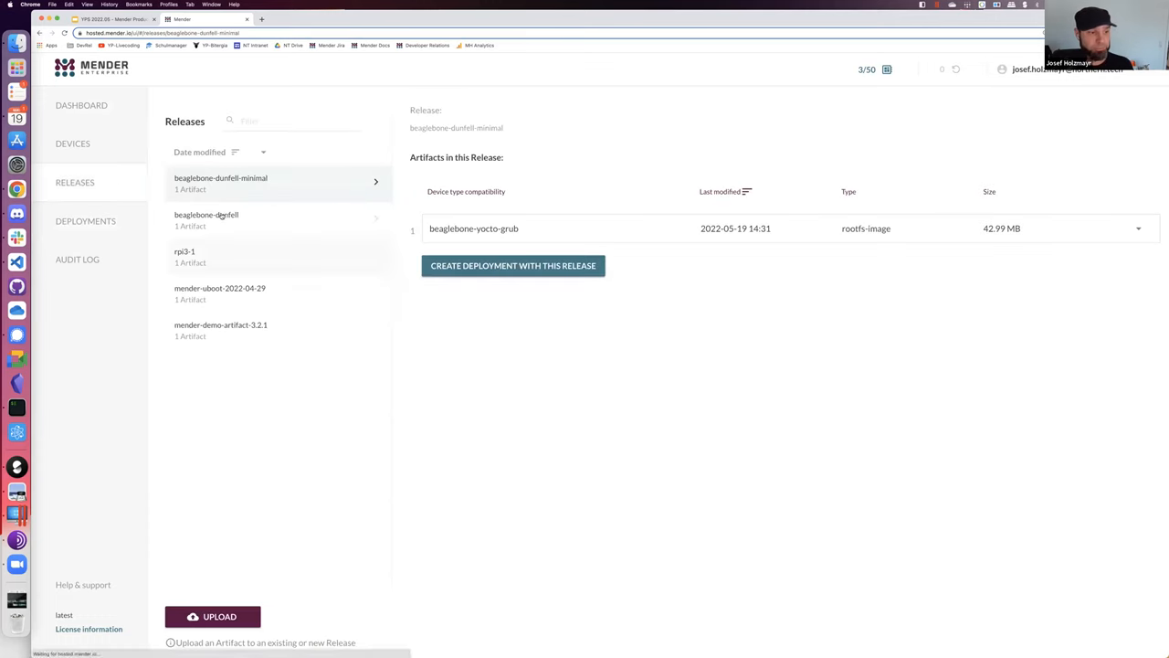
mouse_move(464, 440)
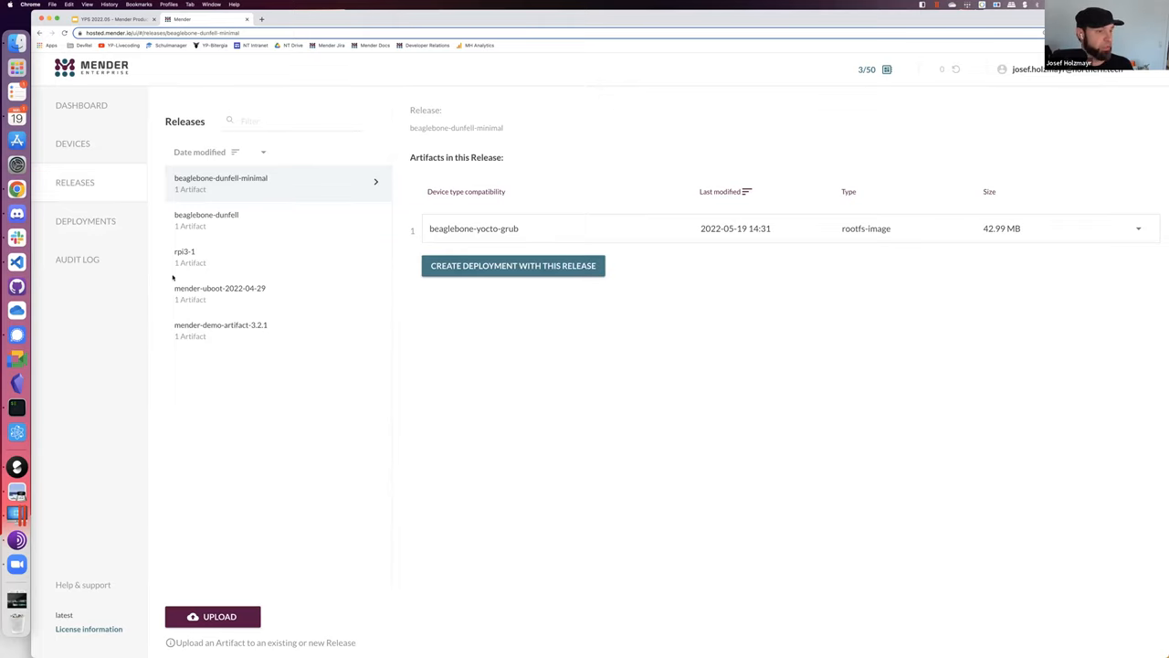
left_click(511, 265)
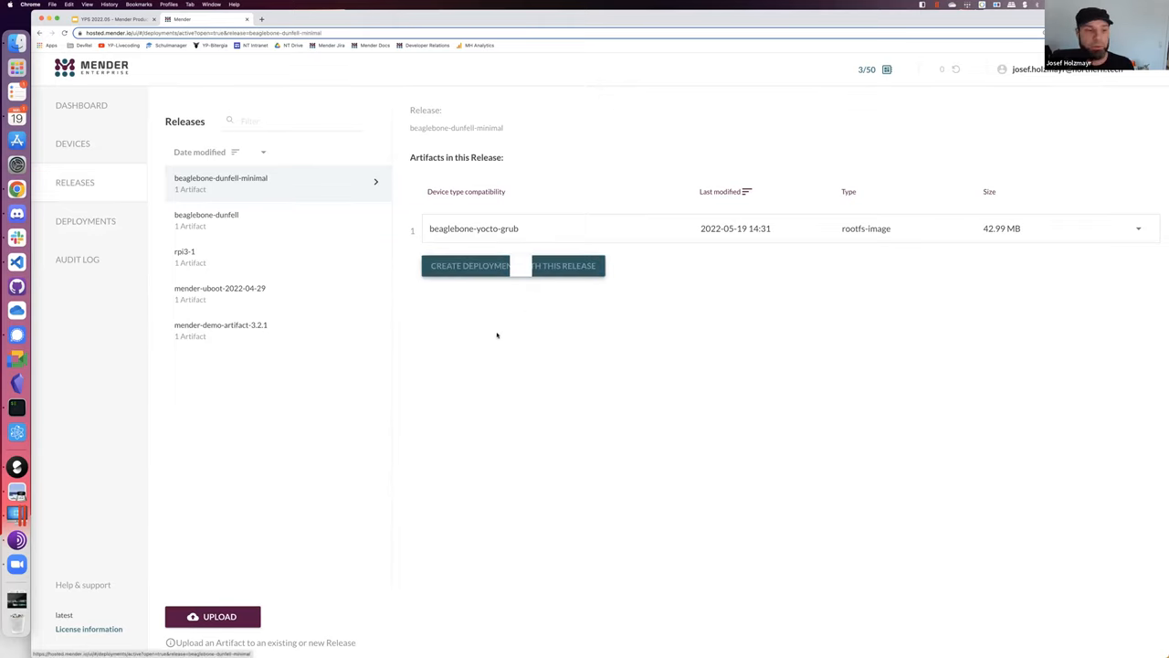
Target all devices for the deployment and advance to the rollout schedule
left_click(467, 265)
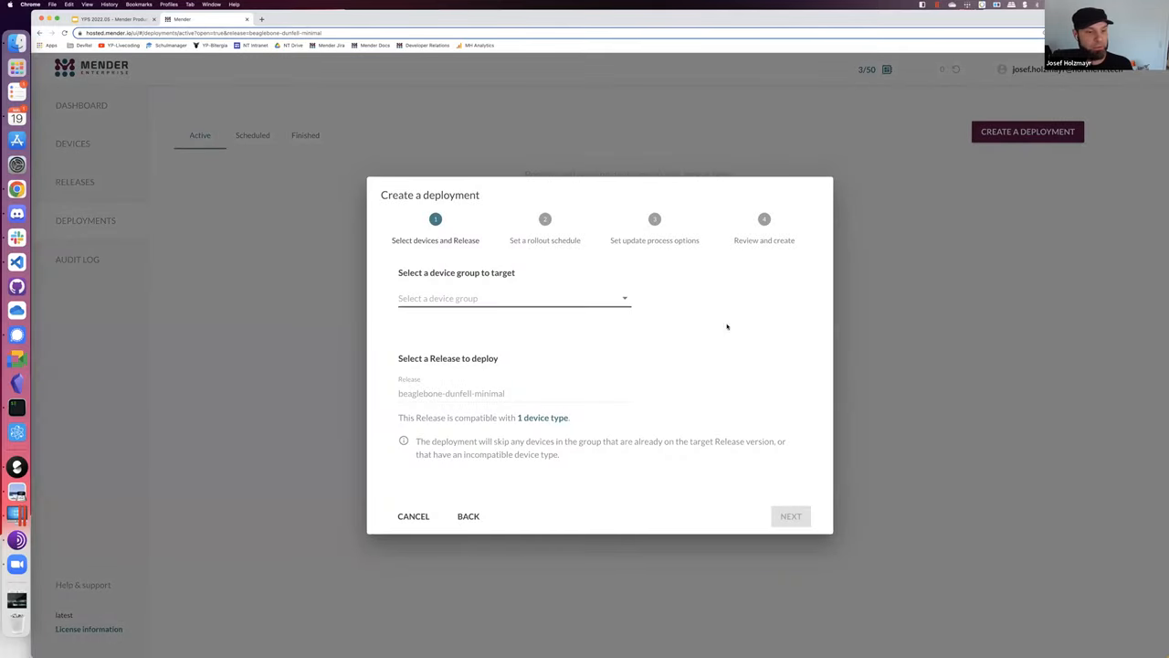
left_click(514, 298)
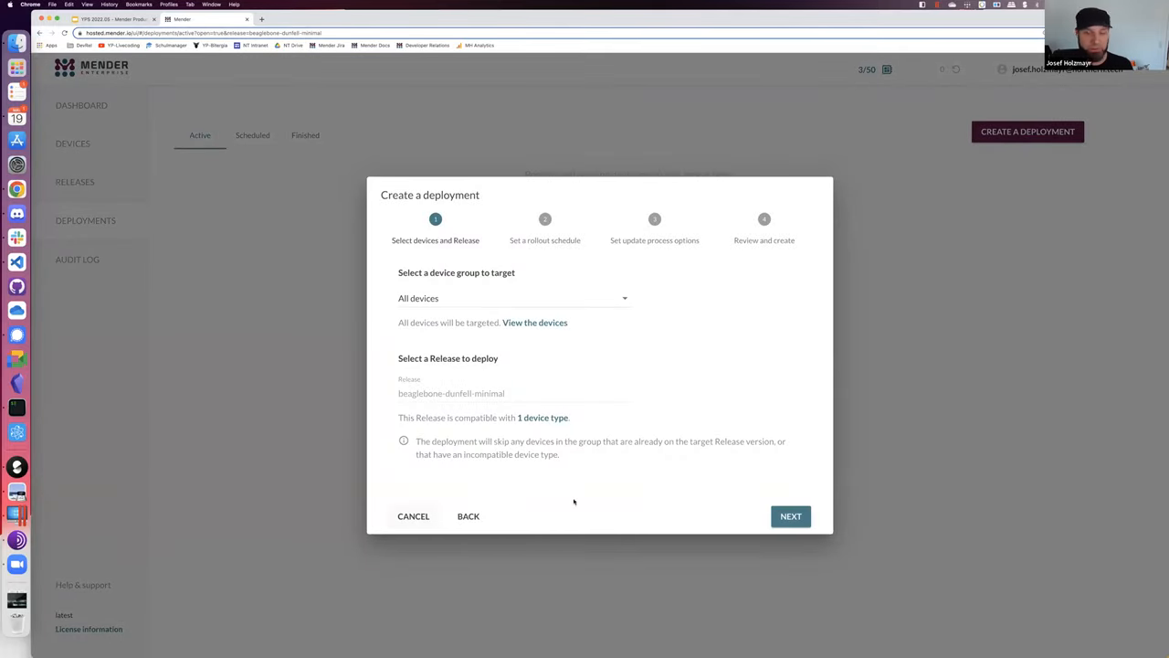
mouse_move(656, 461)
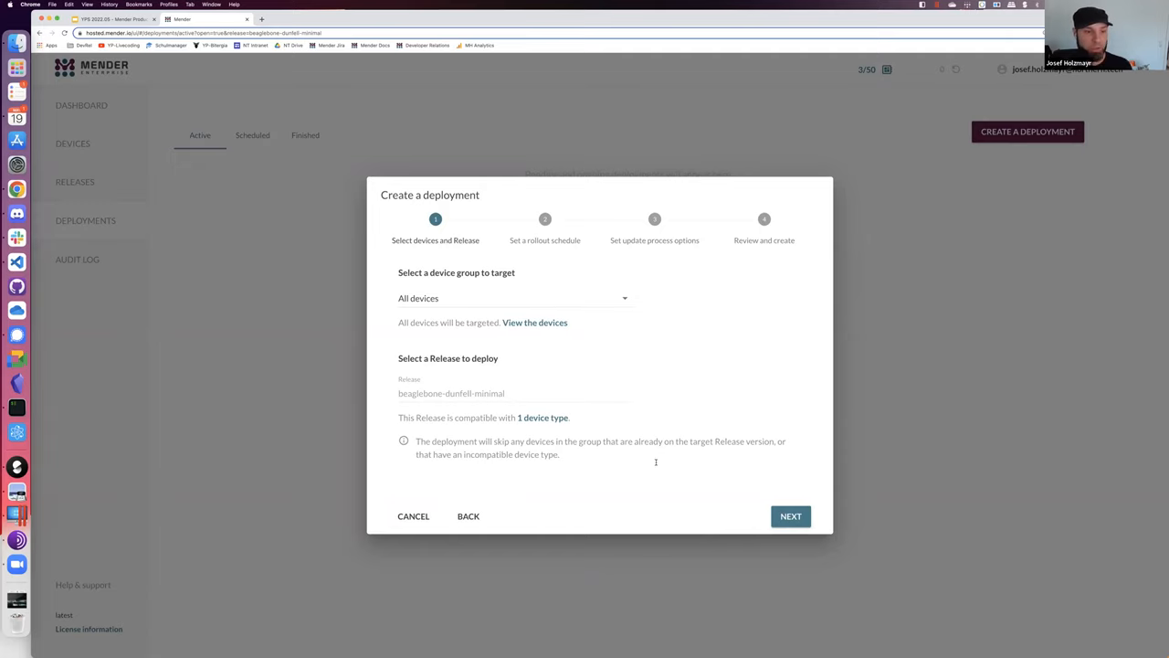
mouse_move(650, 475)
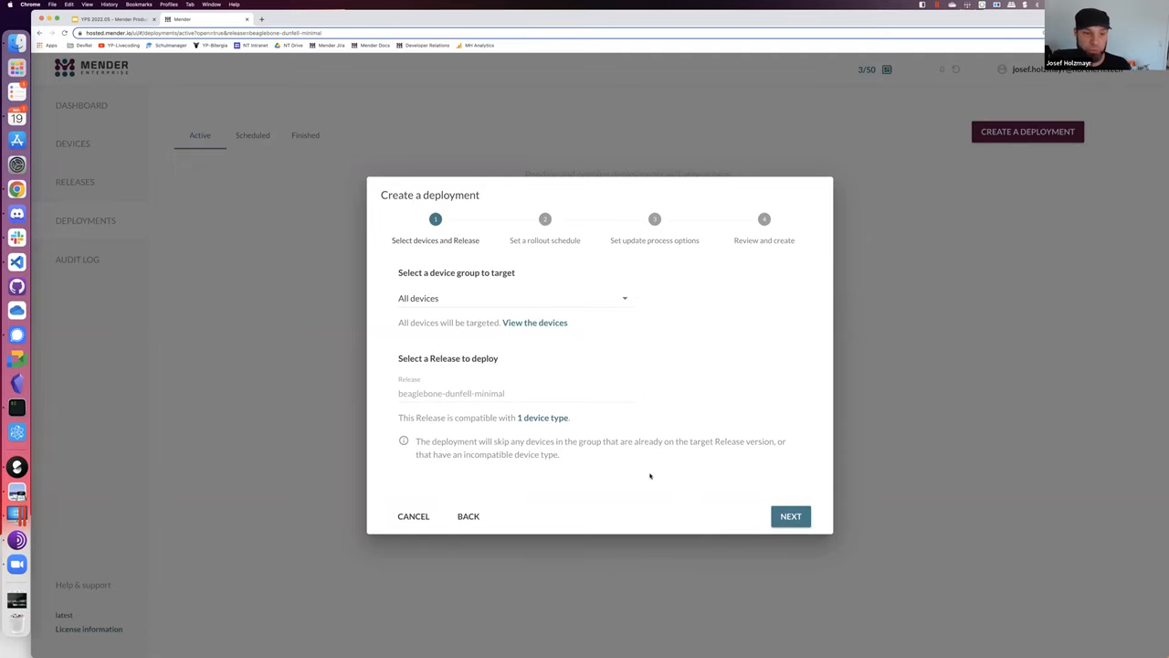
left_click(789, 515)
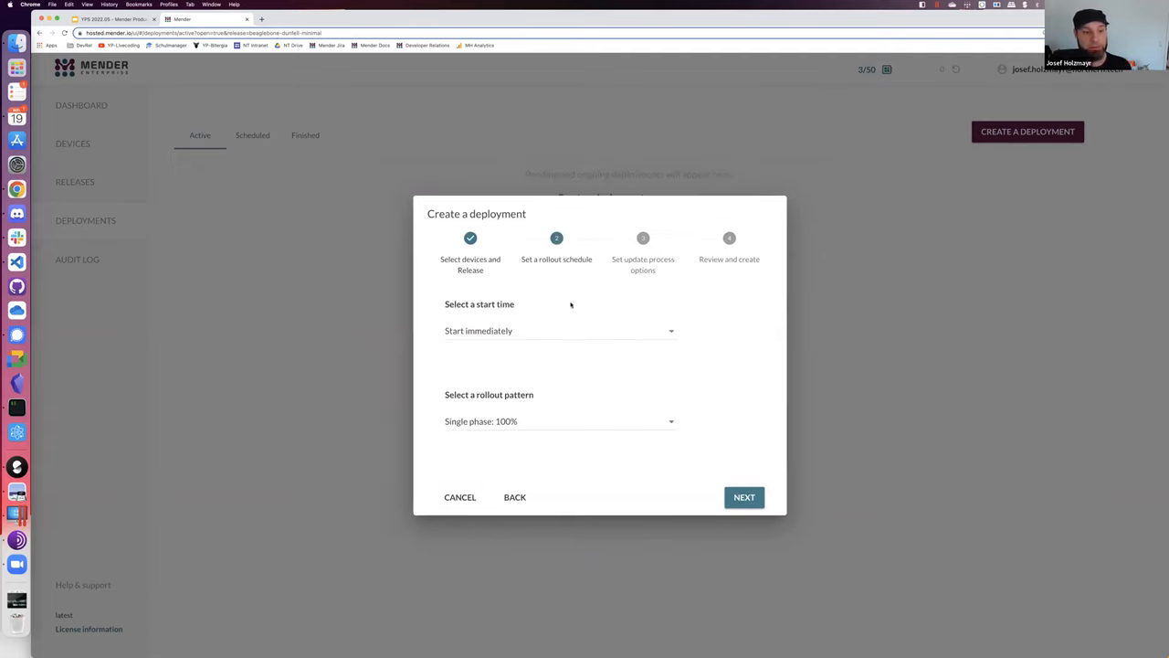
Review the rollout pattern and start time options, keeping an immediate start
left_click(559, 421)
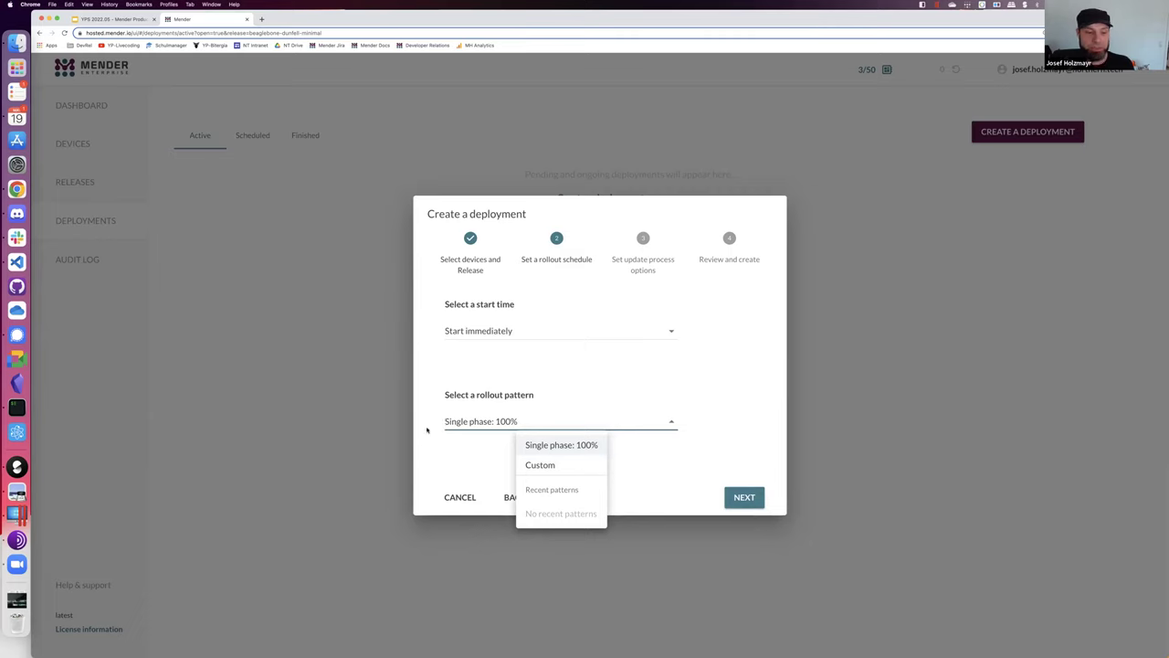
left_click(559, 329)
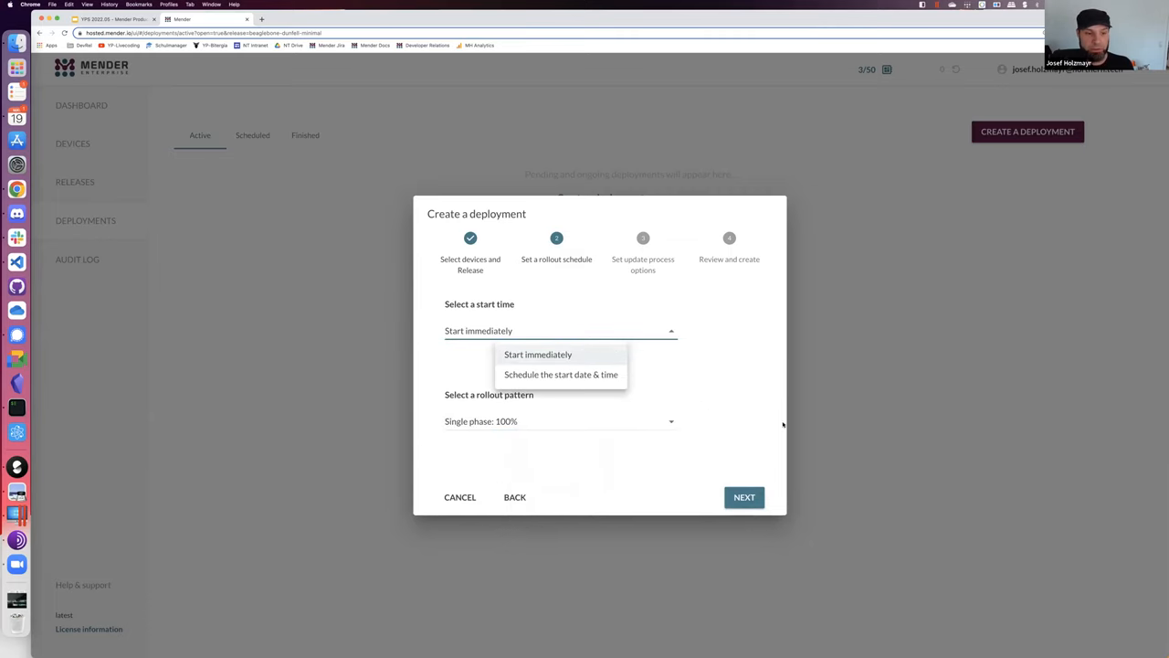
mouse_move(749, 394)
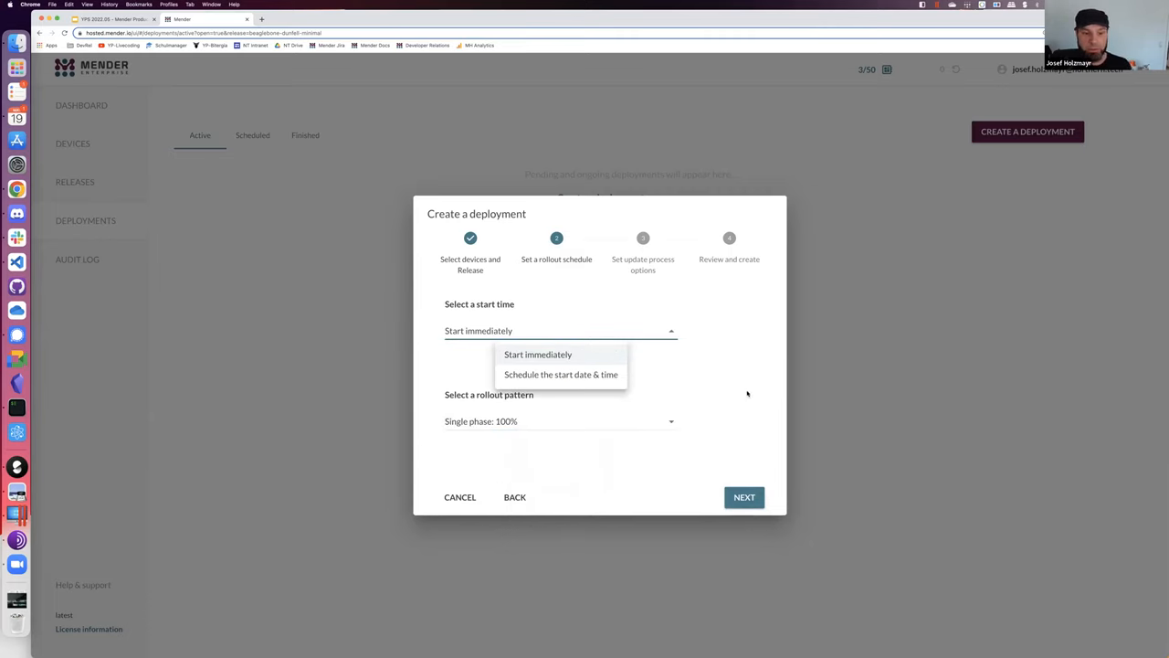
left_click(746, 497)
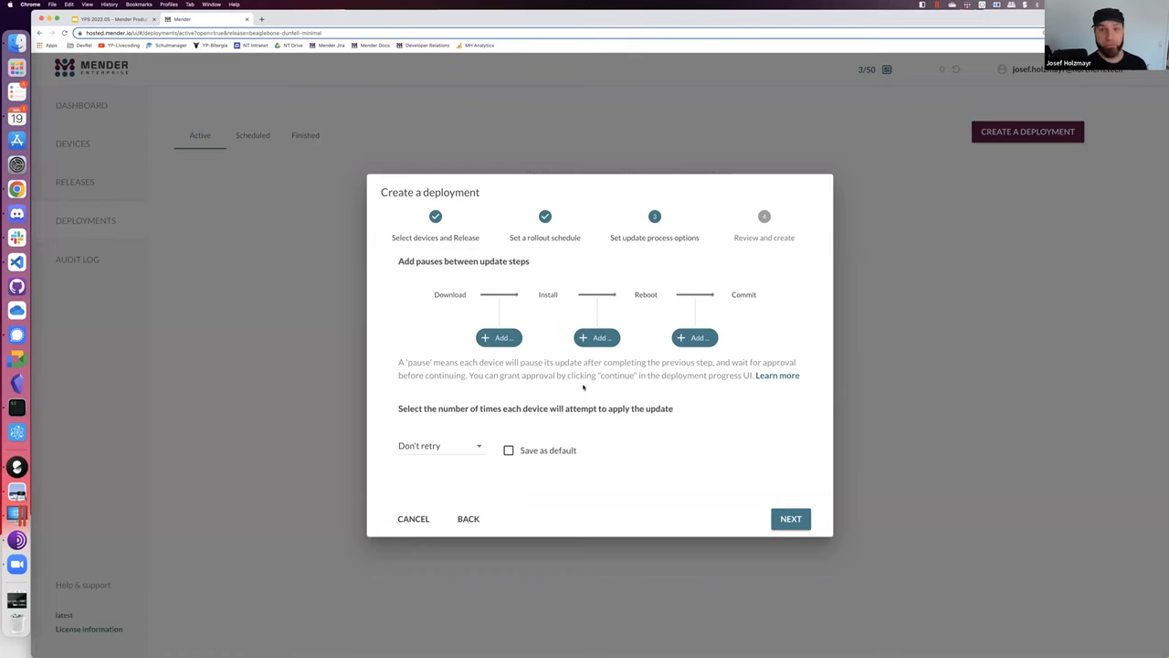
mouse_move(557, 192)
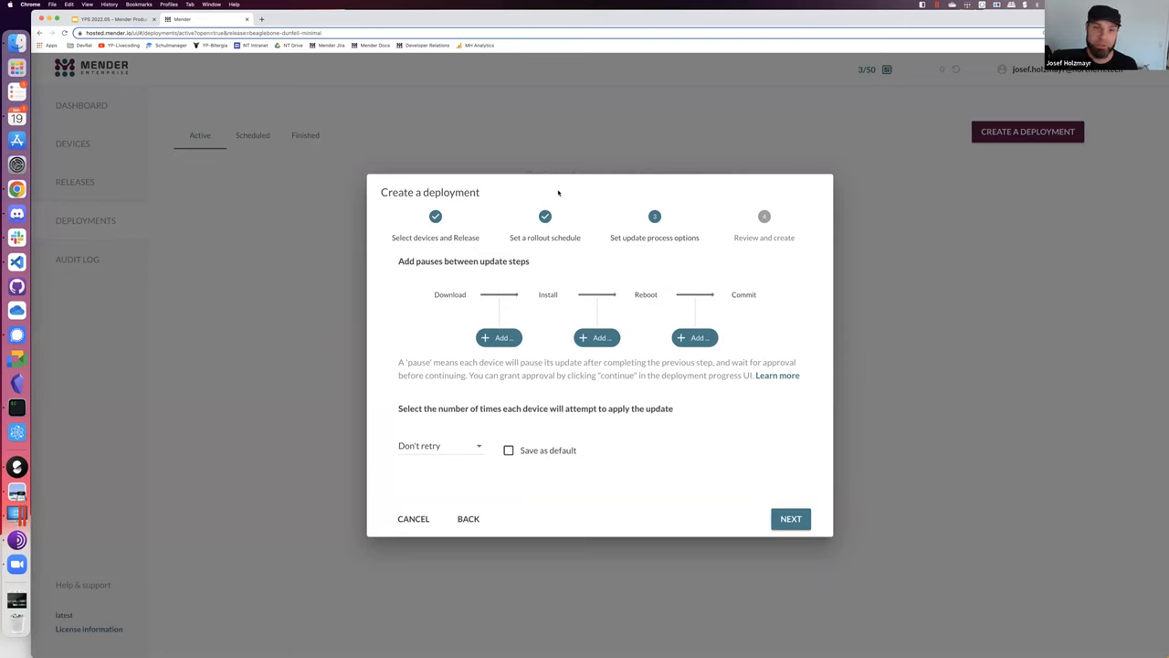
mouse_move(633, 149)
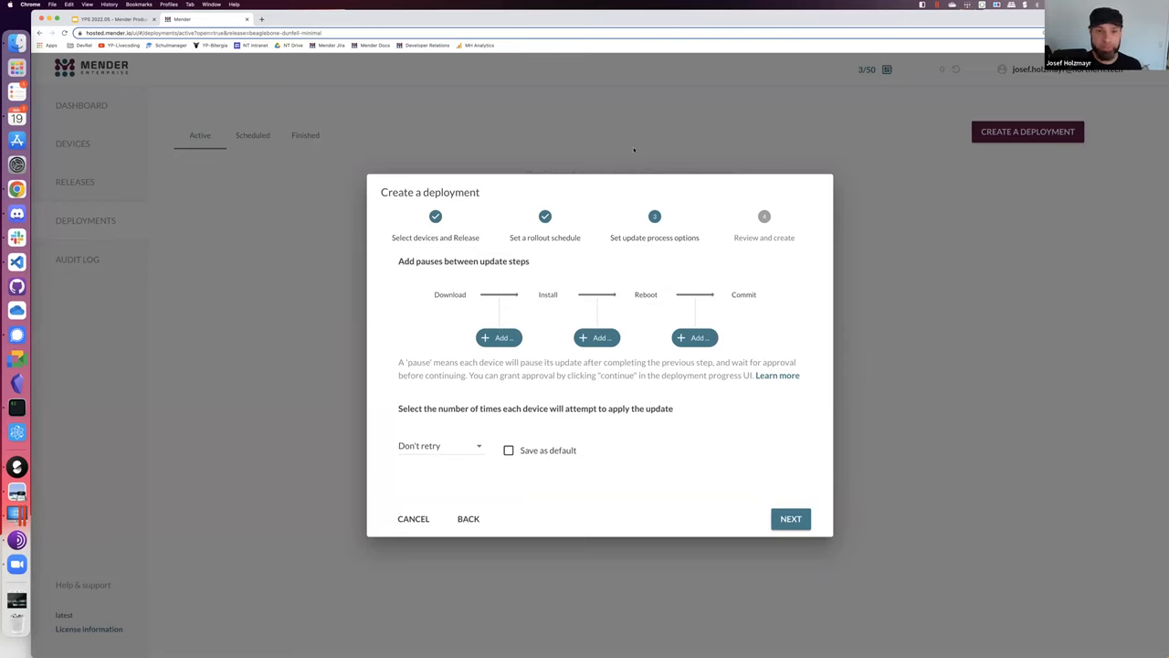
mouse_move(647, 148)
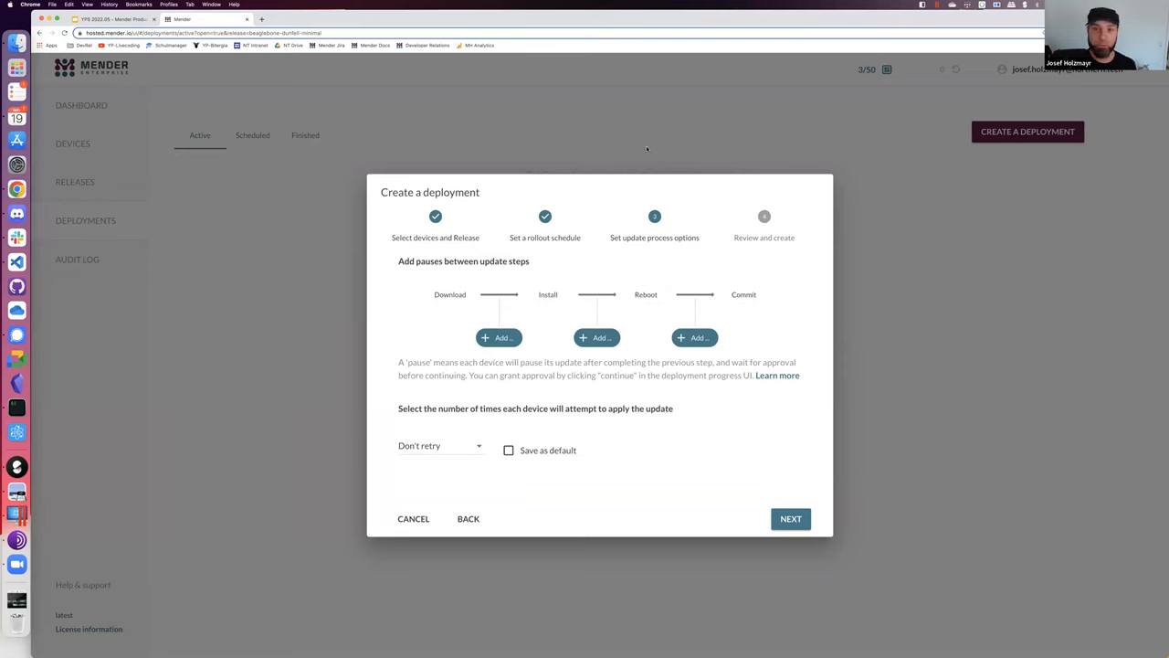
mouse_move(505, 521)
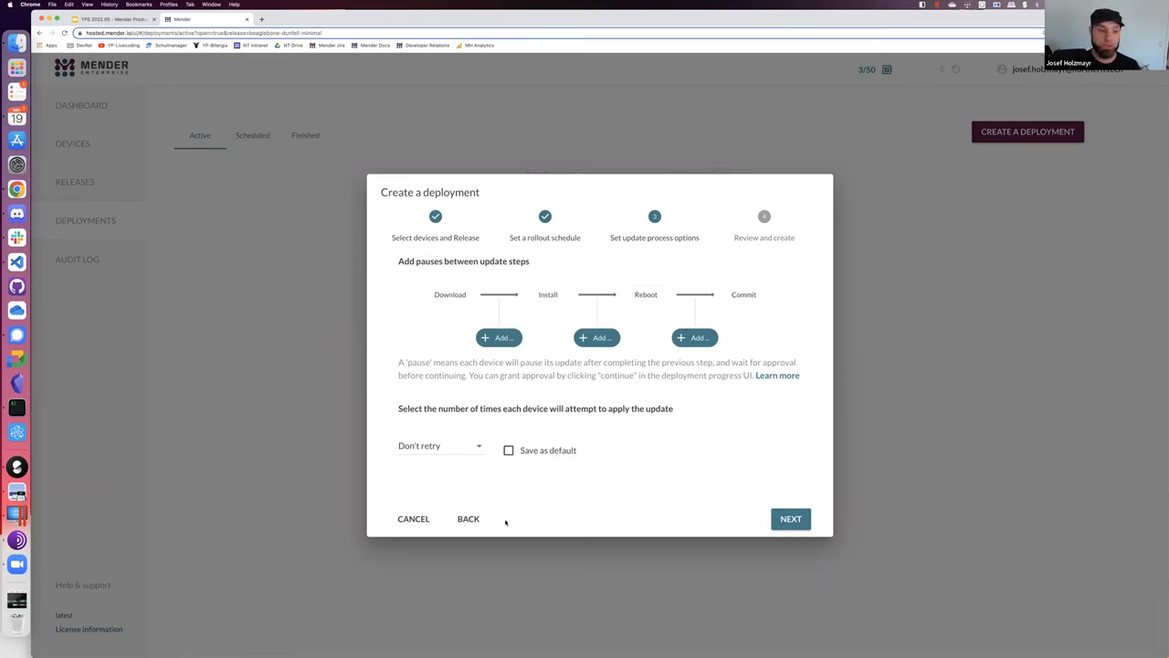
mouse_move(466, 399)
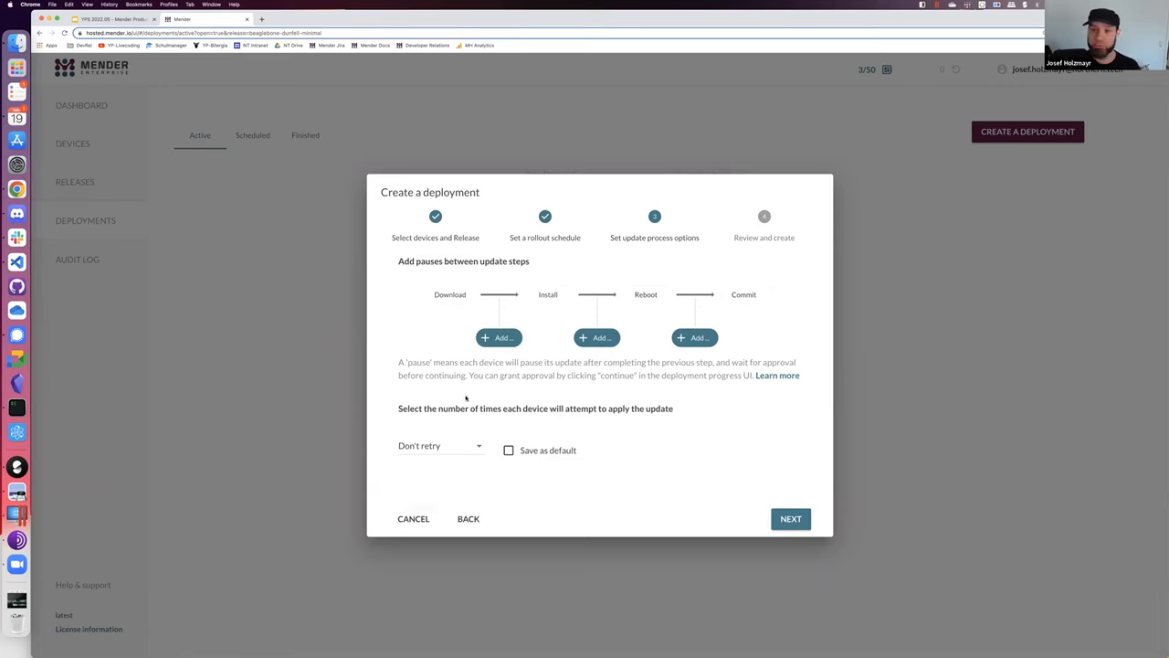
mouse_move(464, 483)
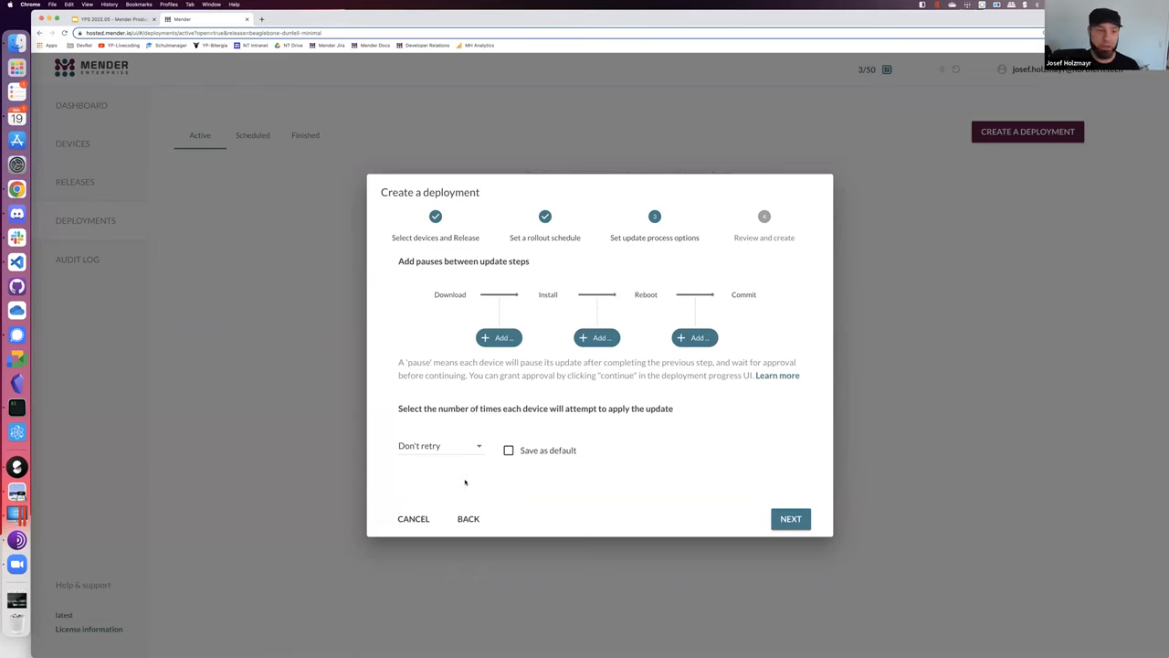
mouse_move(413, 522)
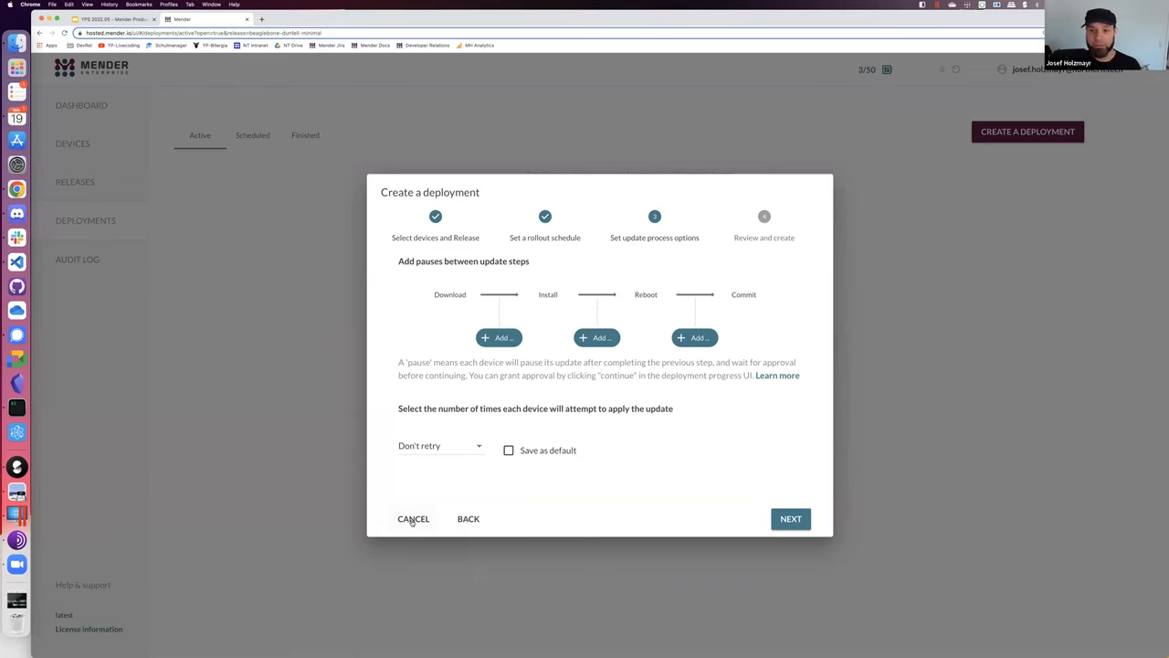
Cancel the deployment and view today's audit log of uploads, deletions and deployment entries
left_click(413, 519)
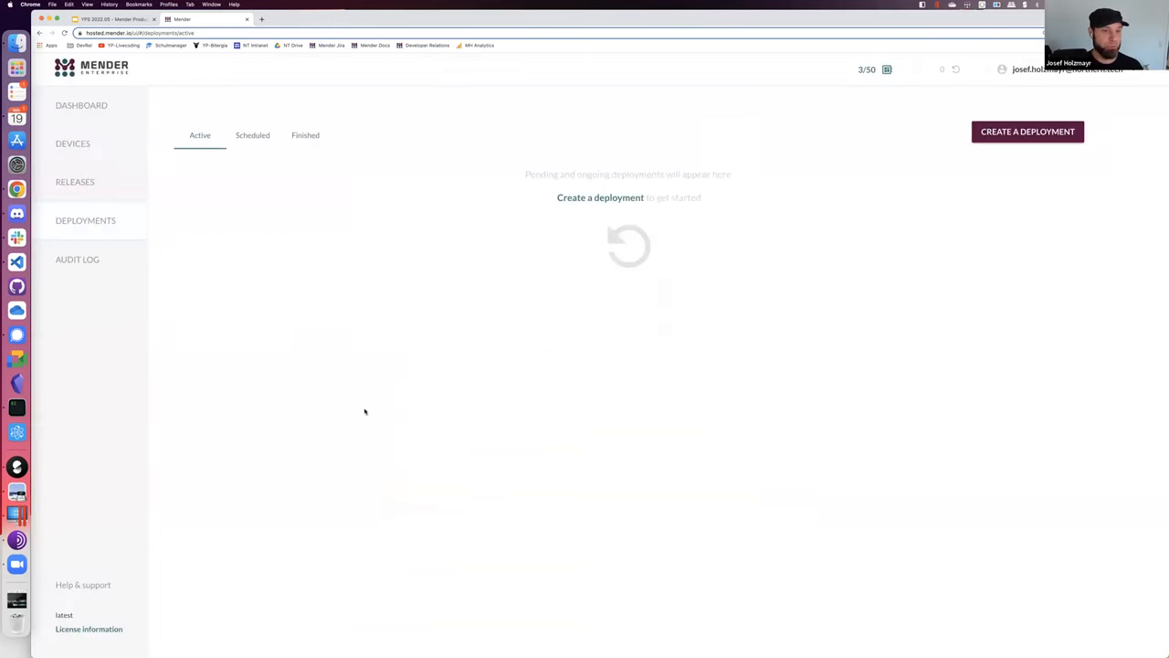
mouse_move(102, 331)
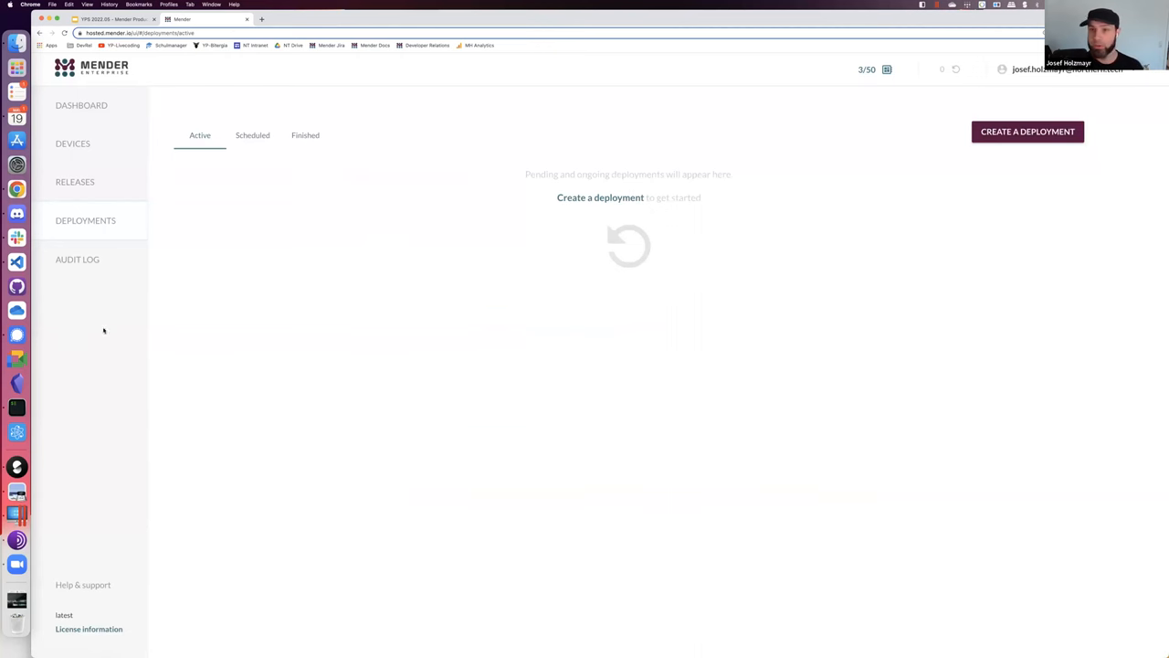
left_click(77, 260)
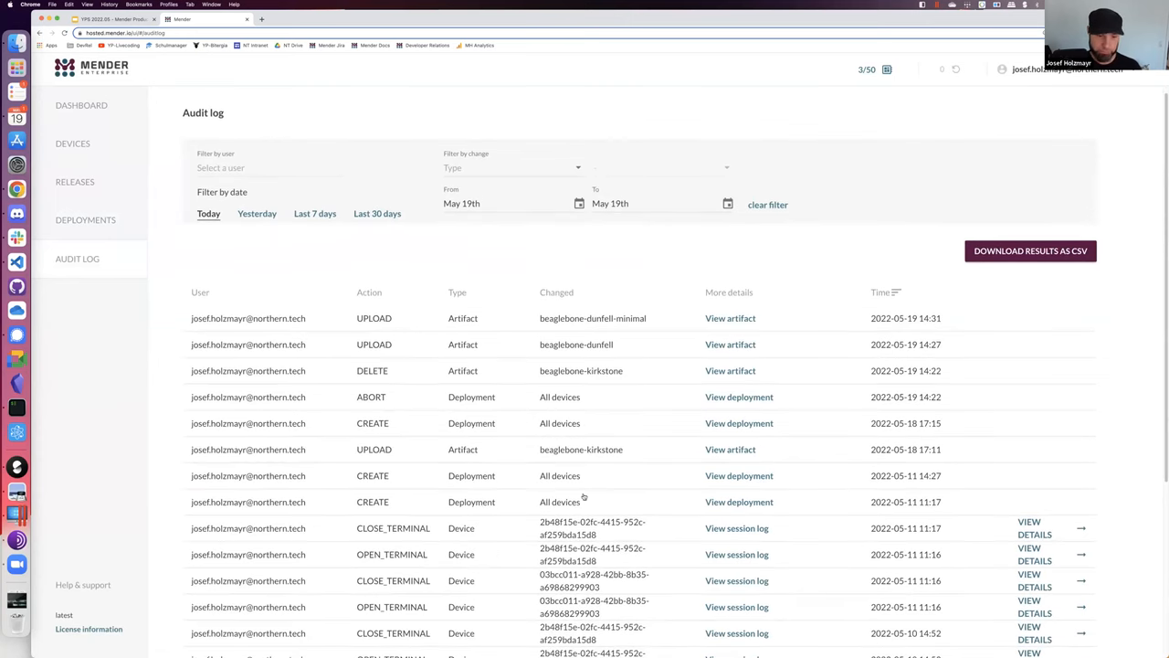
Play back the raspberrypi3-64 remote terminal session log, then return to the audit log table
scroll("down", 3)
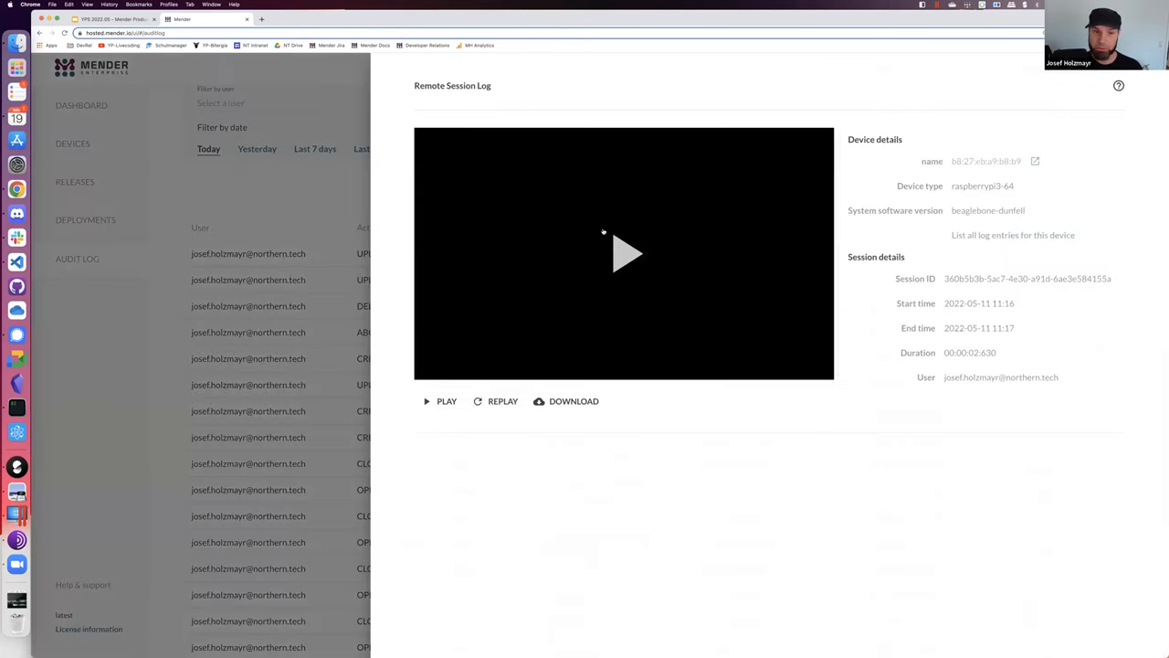
mouse_move(654, 278)
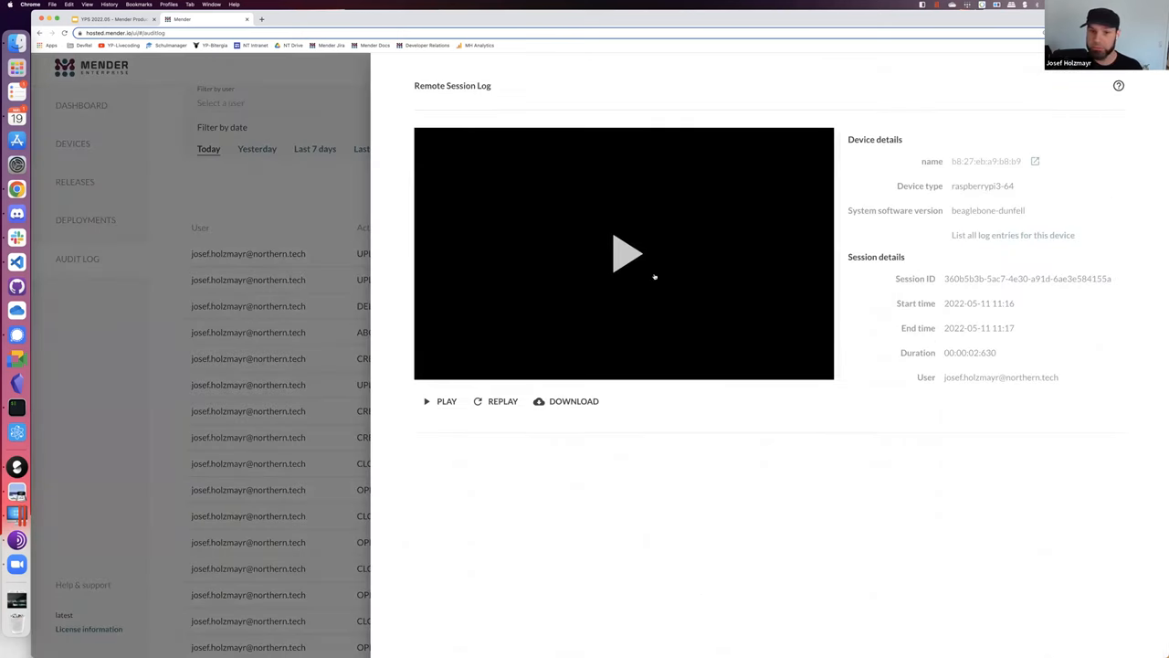
left_click(445, 400)
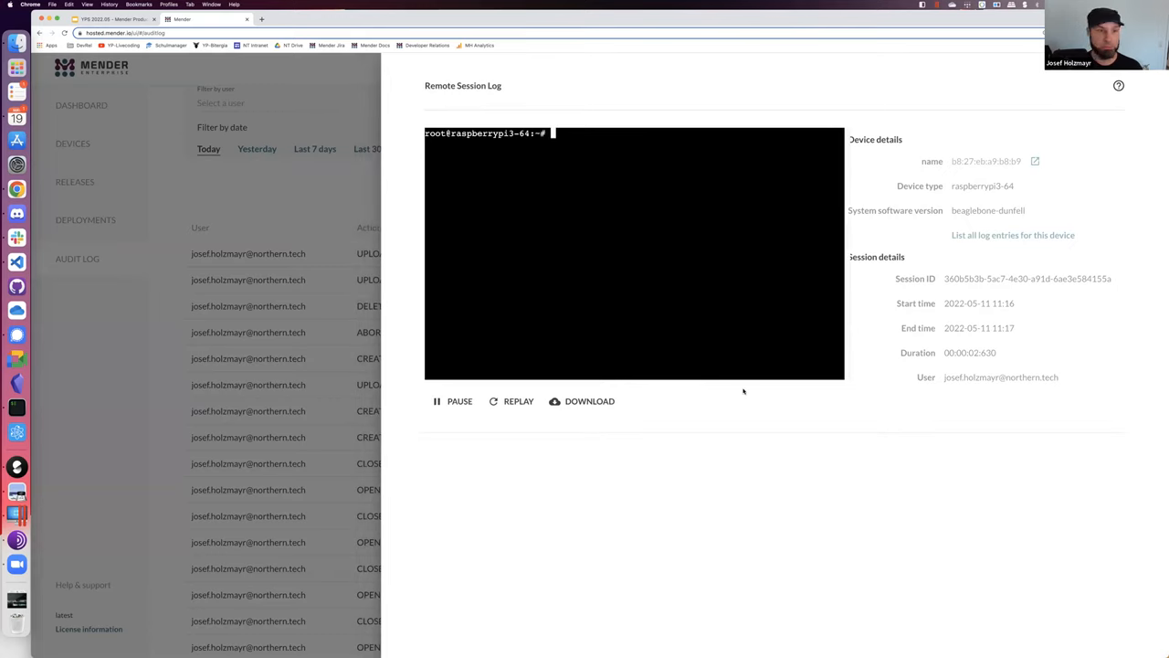
left_click(453, 402)
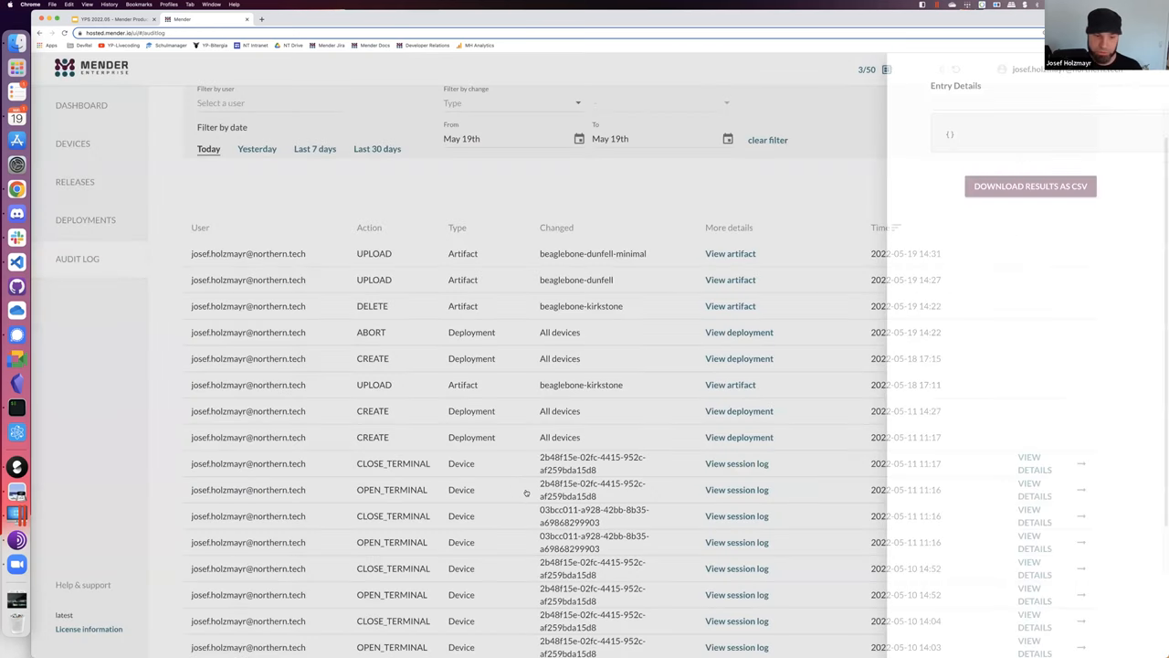
scroll("down", 3)
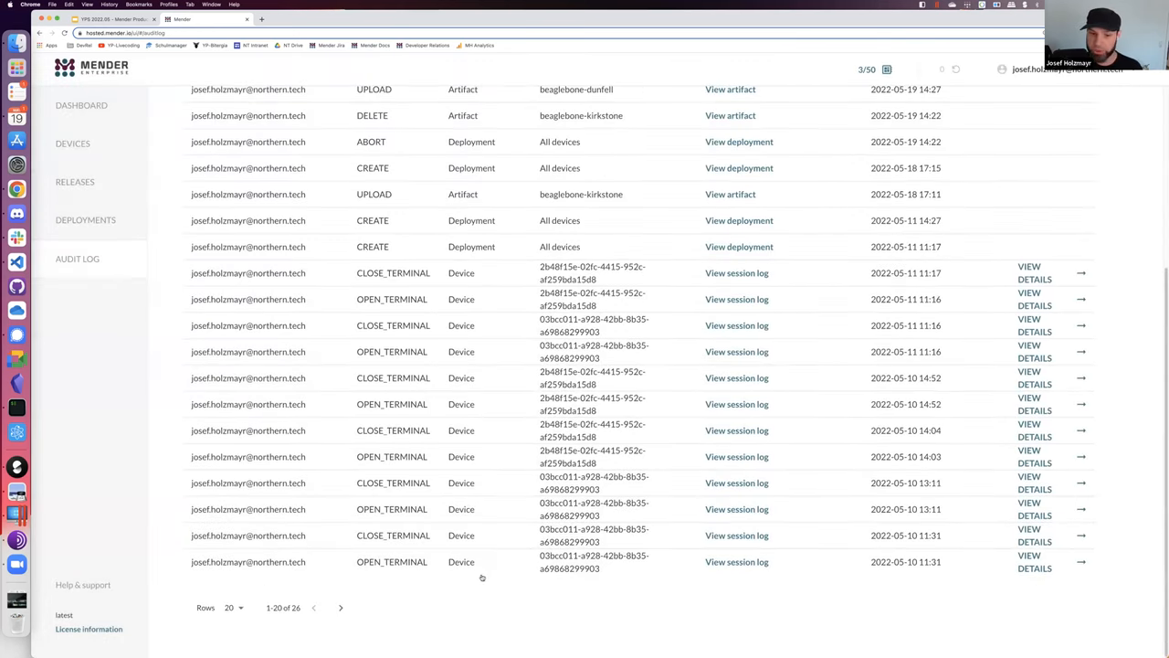
mouse_move(457, 382)
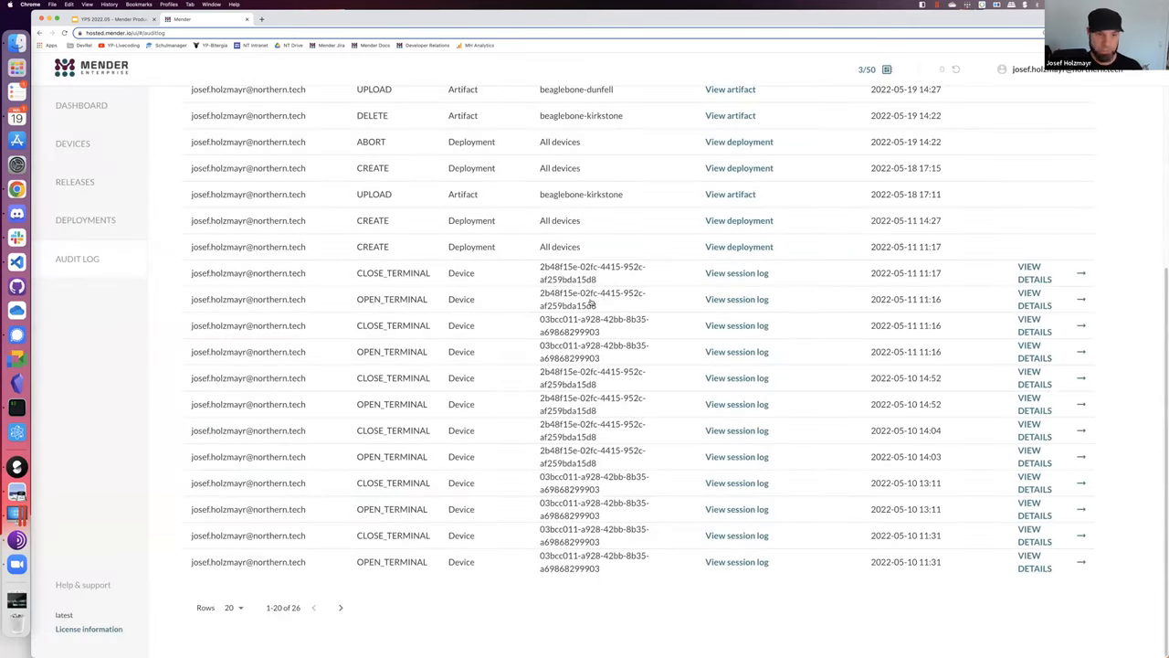
mouse_move(844, 358)
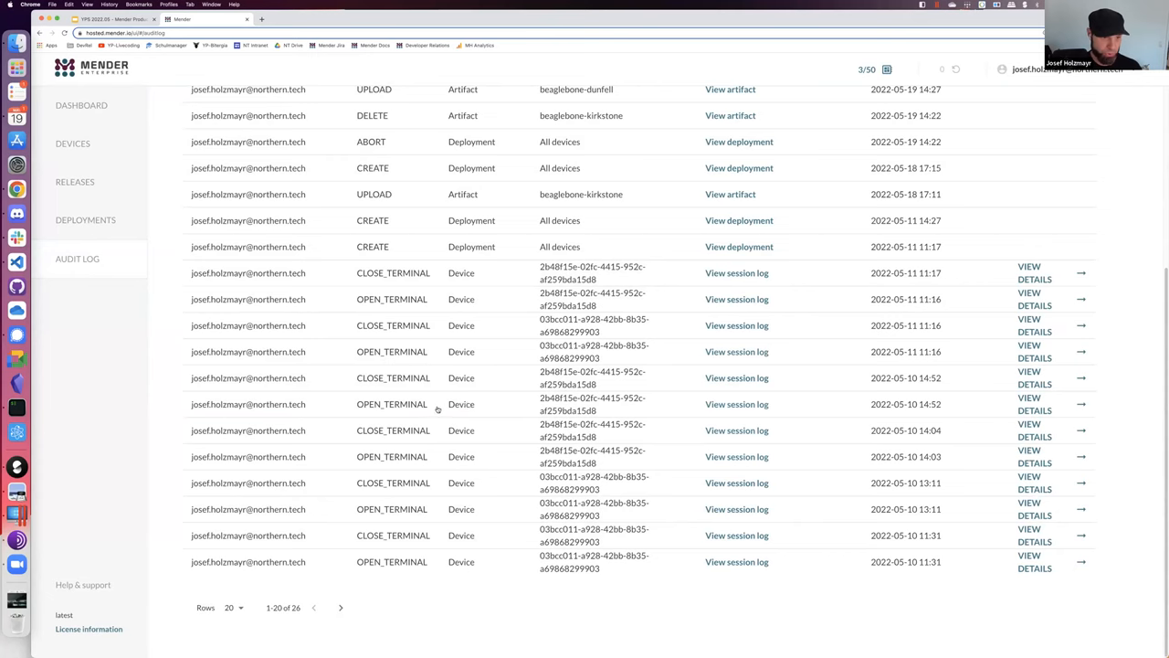
mouse_move(569, 465)
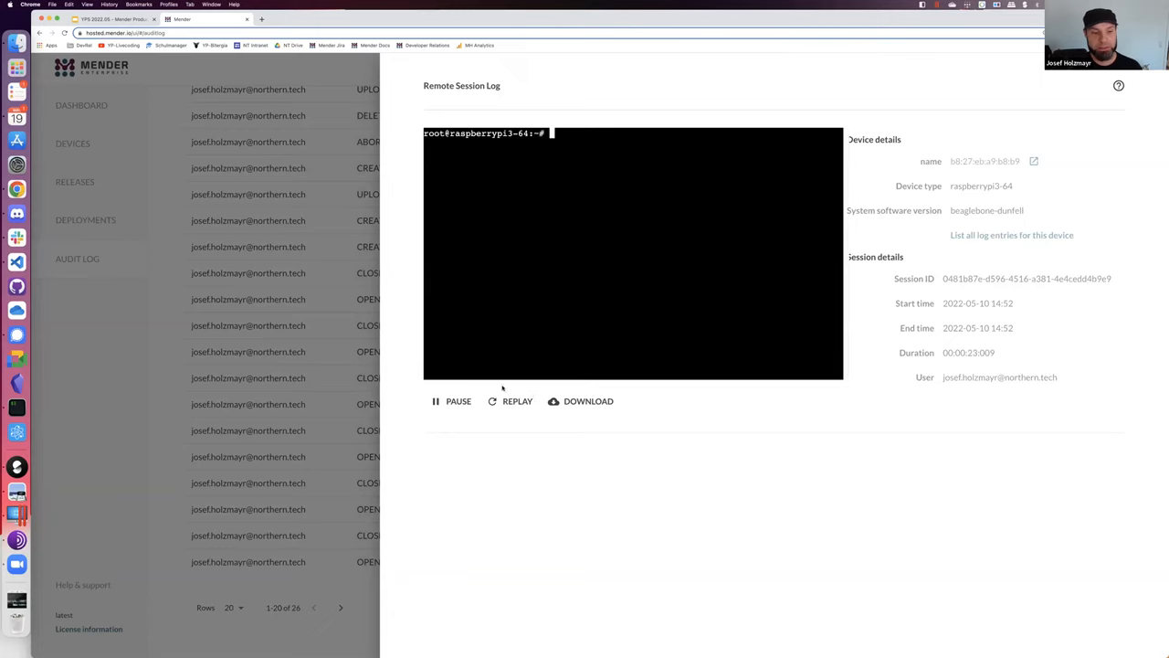
mouse_move(548, 336)
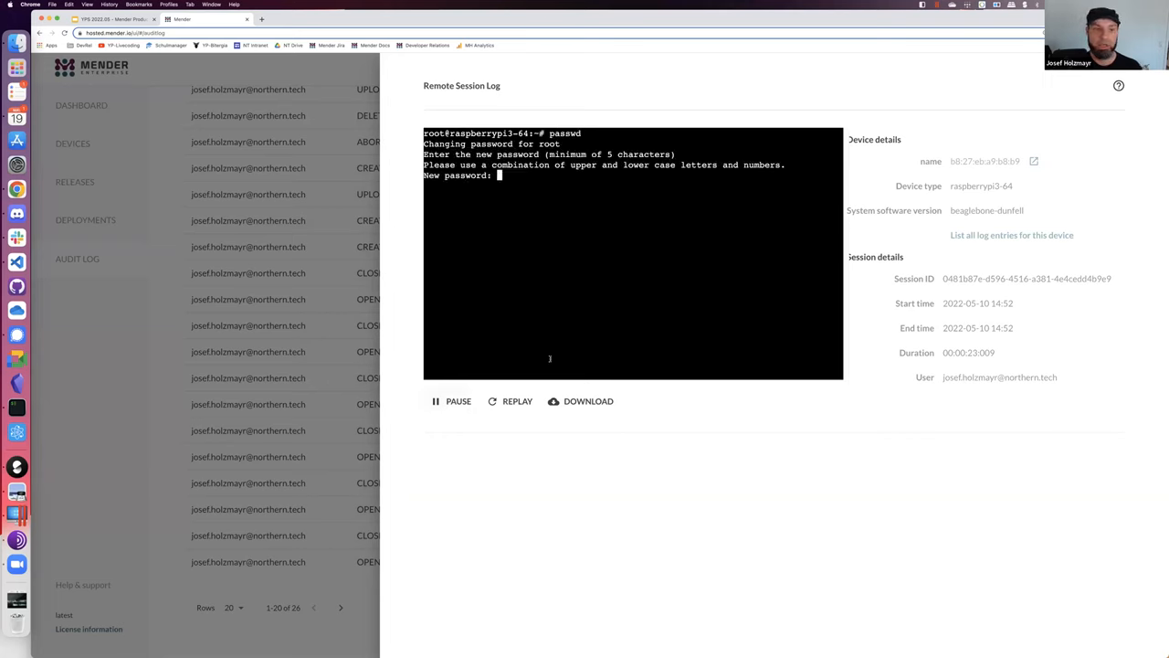
mouse_move(599, 296)
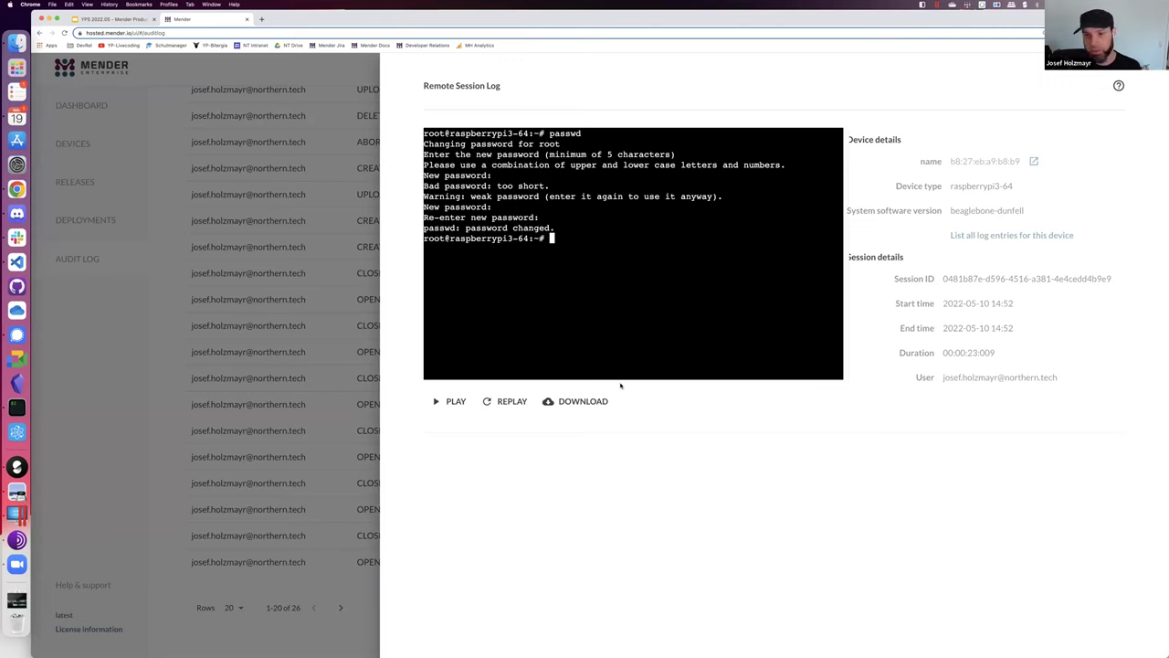
mouse_move(581, 413)
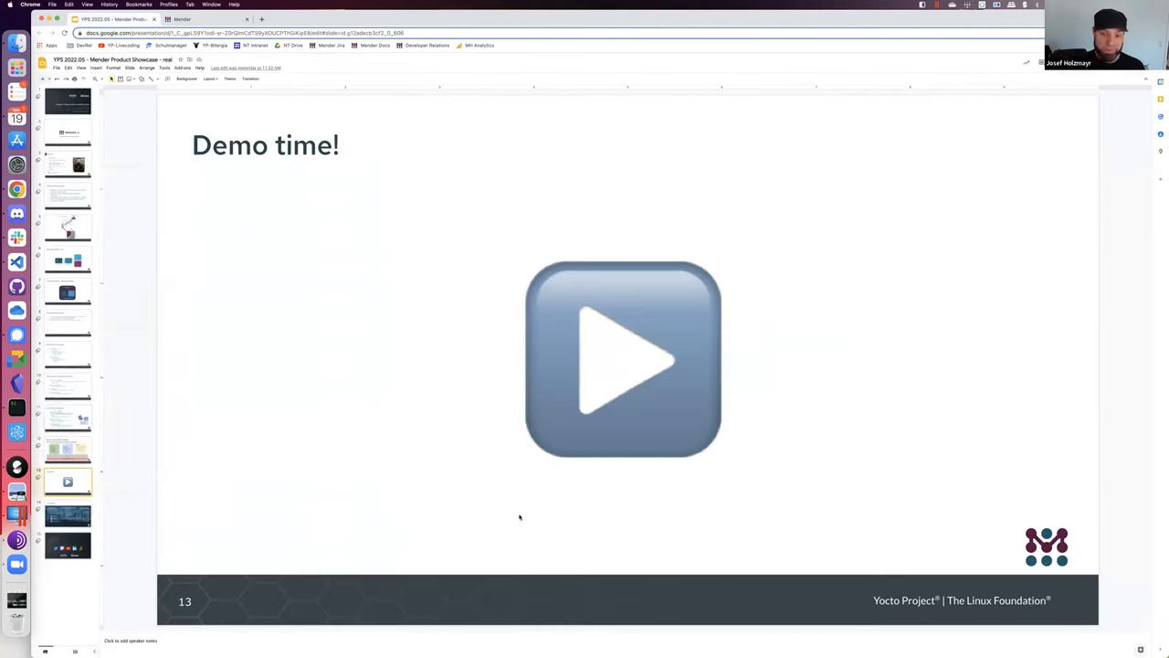
mouse_move(559, 270)
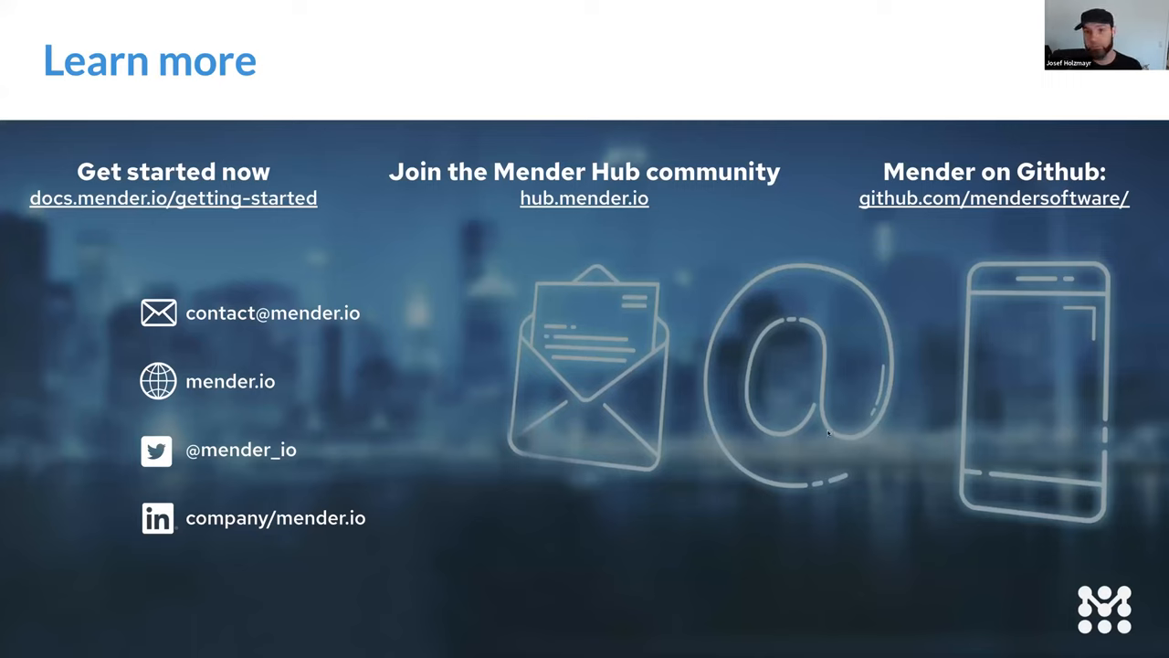
mouse_move(733, 438)
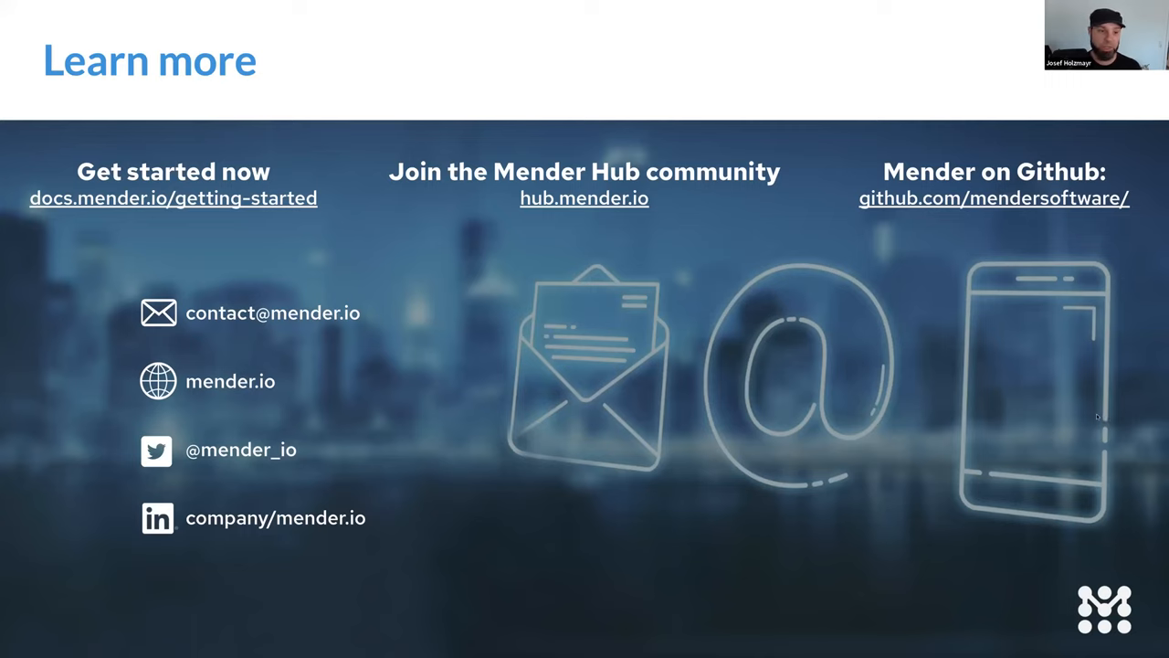
mouse_move(805, 391)
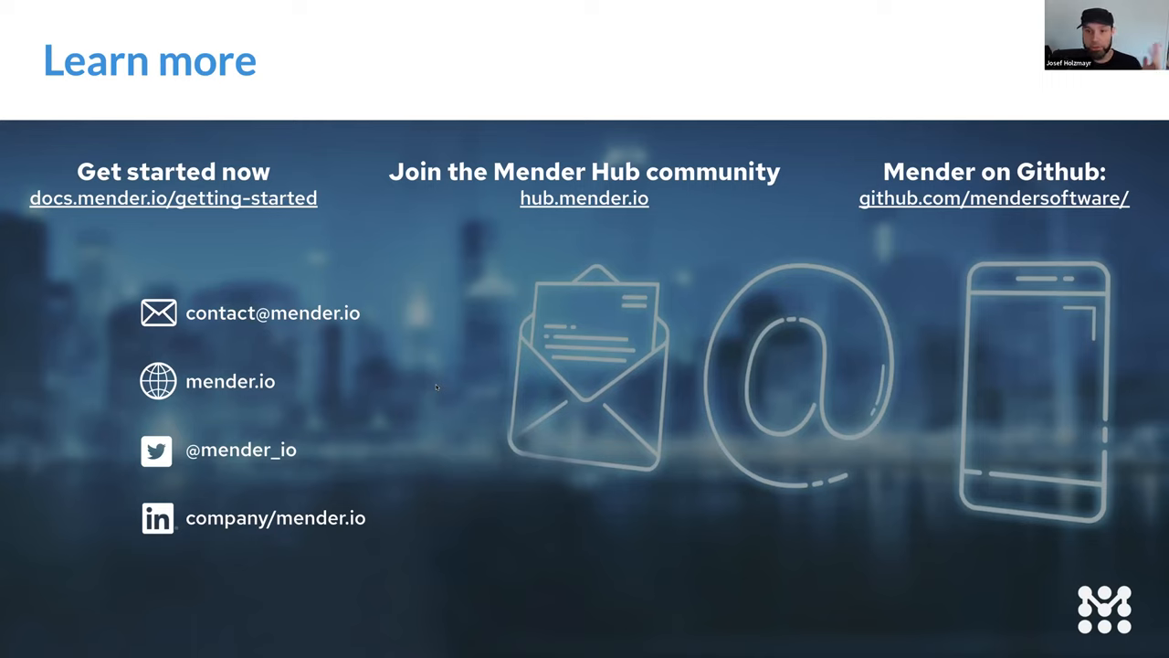
mouse_move(574, 365)
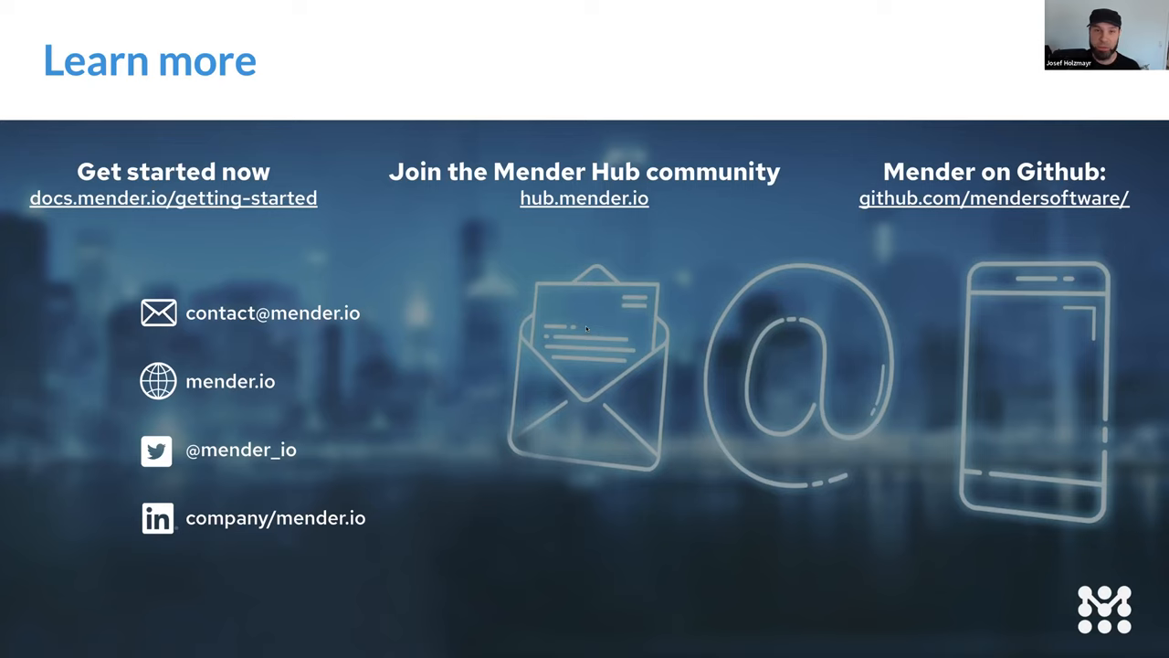
mouse_move(917, 303)
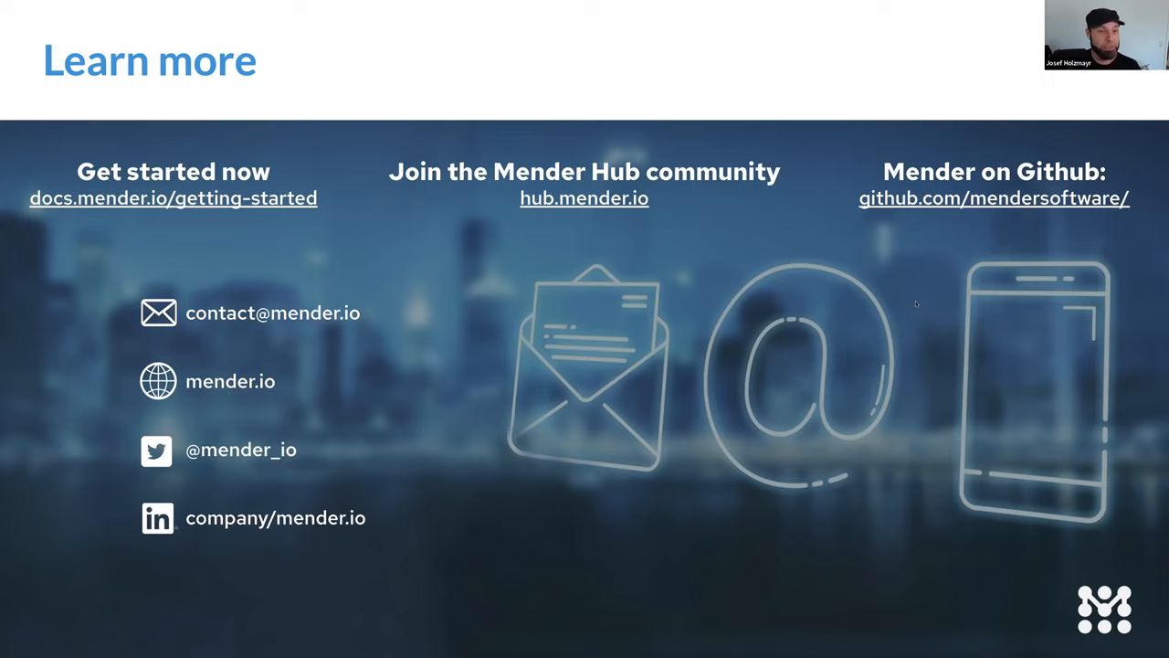